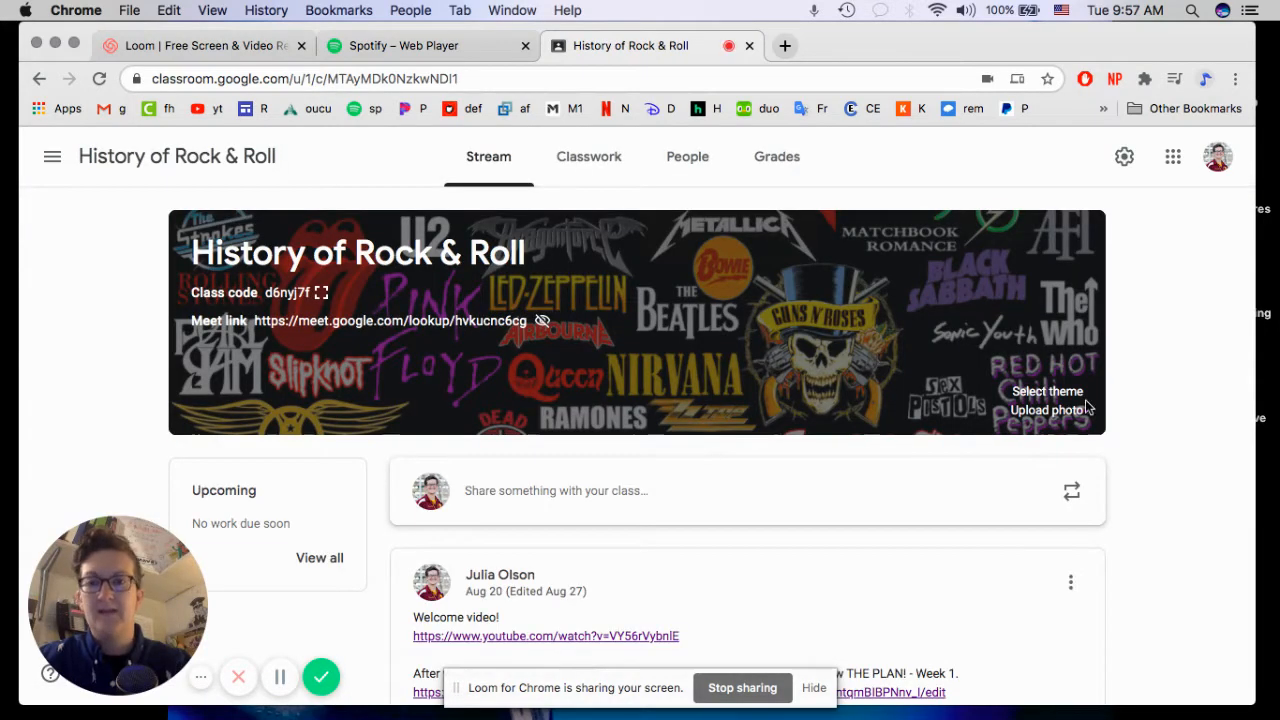
pyautogui.moveTo(1156, 510)
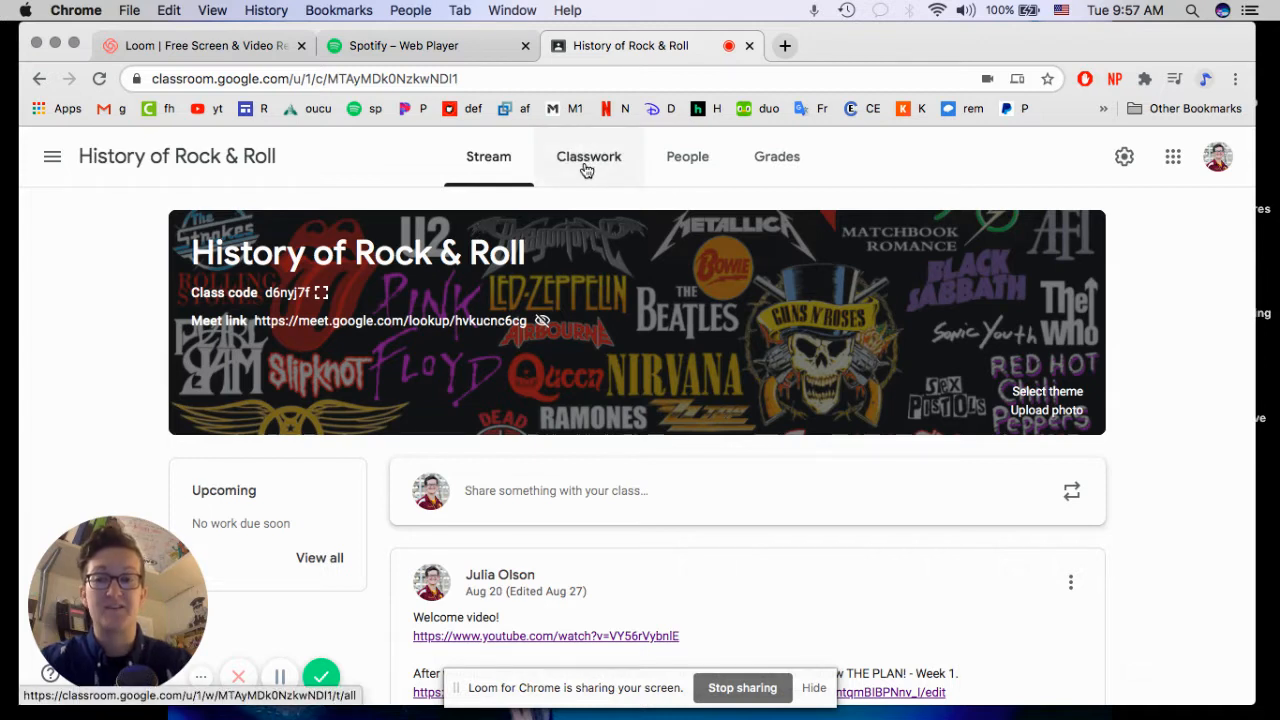
# - Go to the Classwork page and open the Class Drive folder in a new tab
pyautogui.click(588, 156)
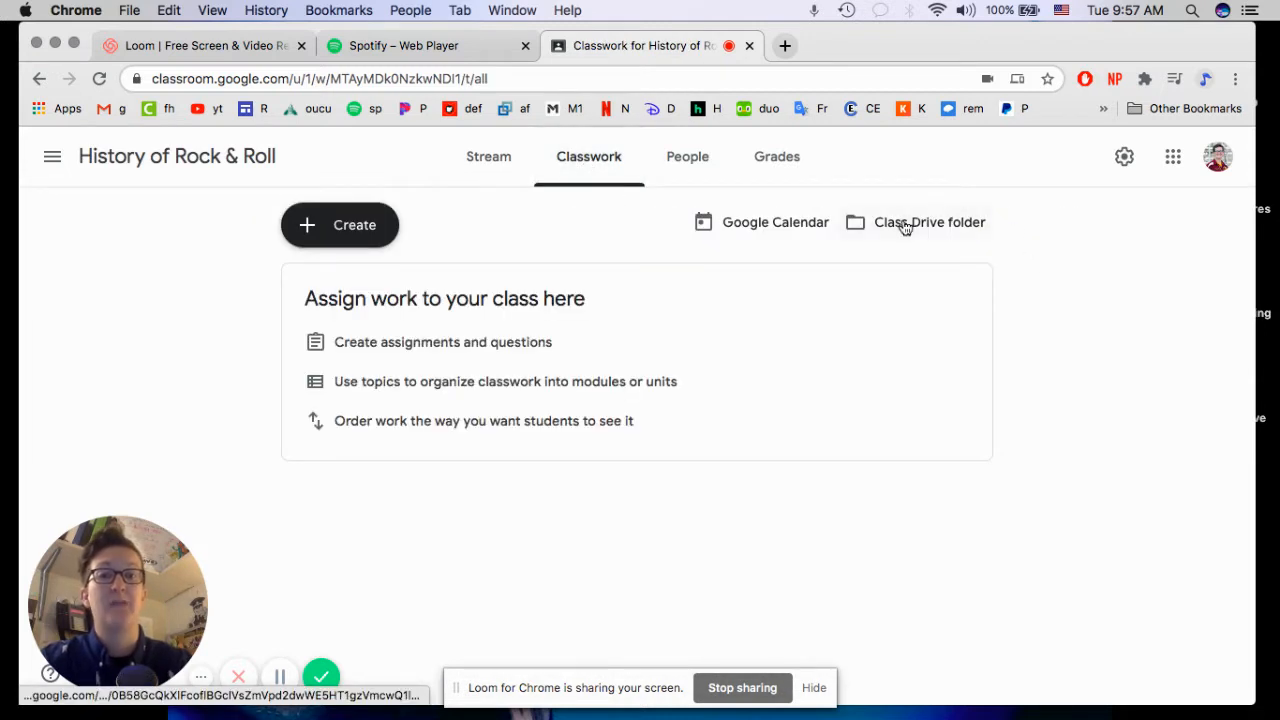
pyautogui.click(928, 222)
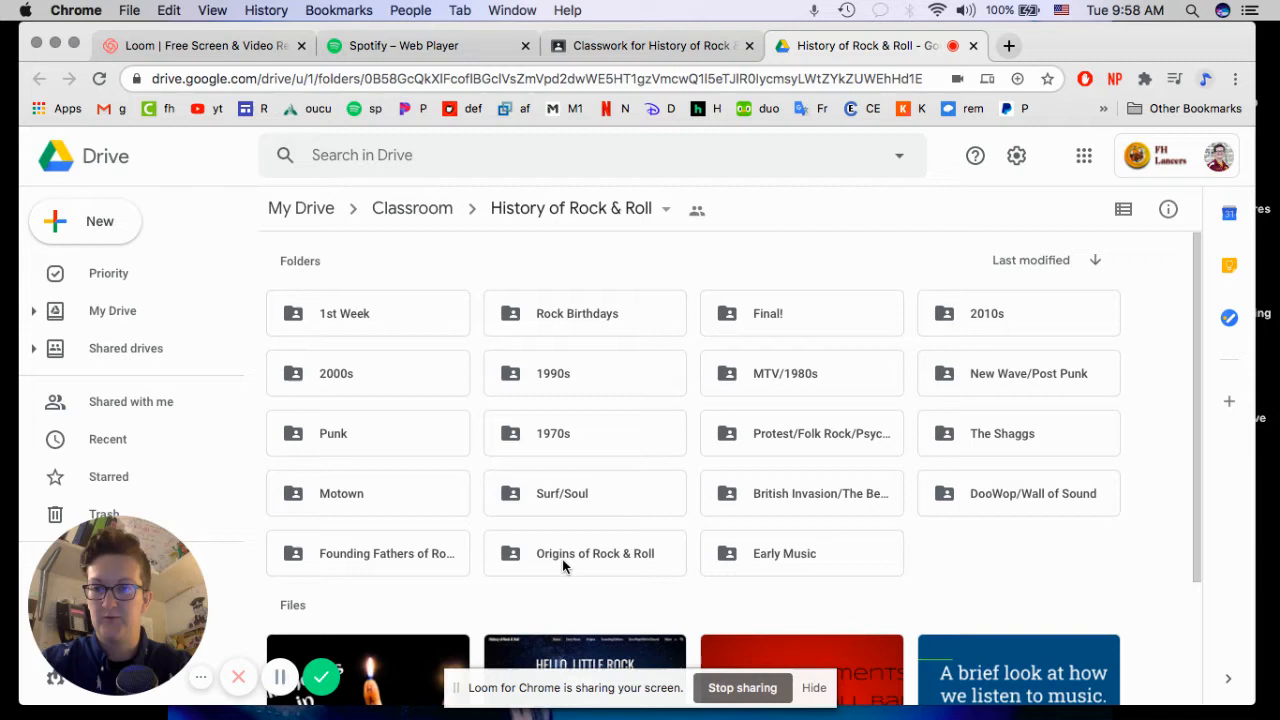
# - Open the Origins of Rock & Roll subfolder with its country, tin pan alley and spirituals PDFs
pyautogui.doubleClick(594, 552)
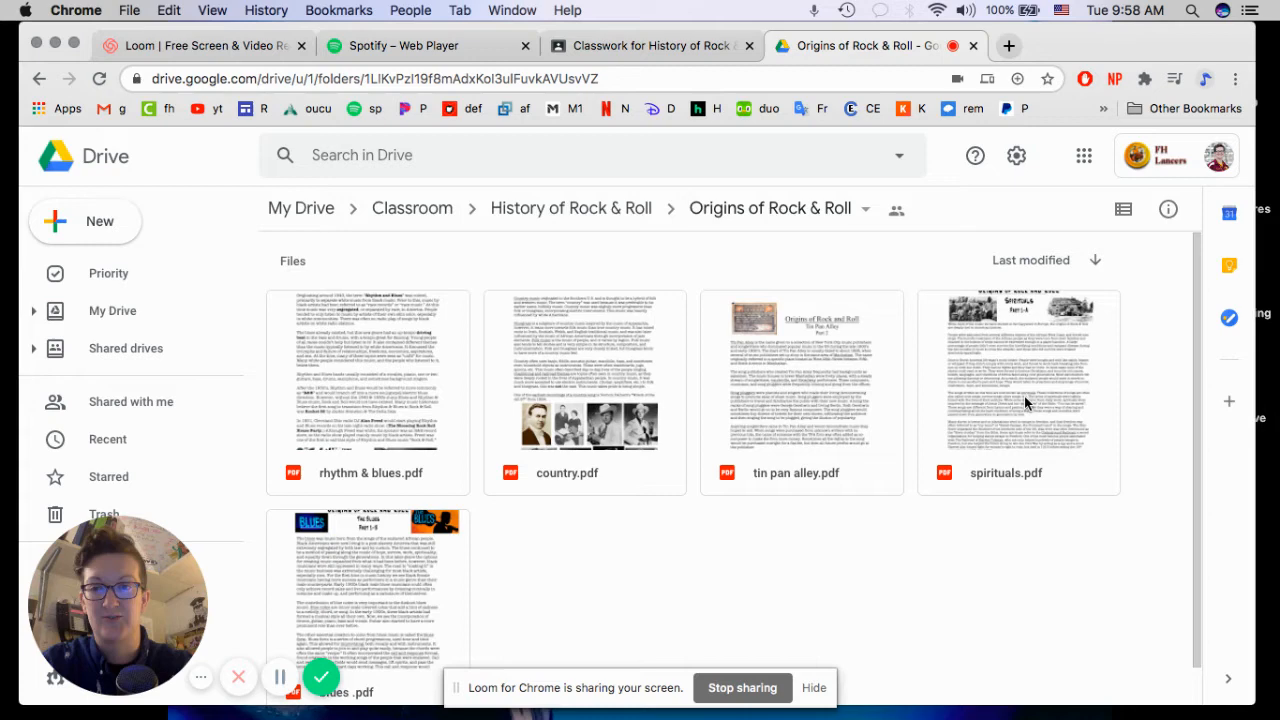
pyautogui.moveTo(1010, 404)
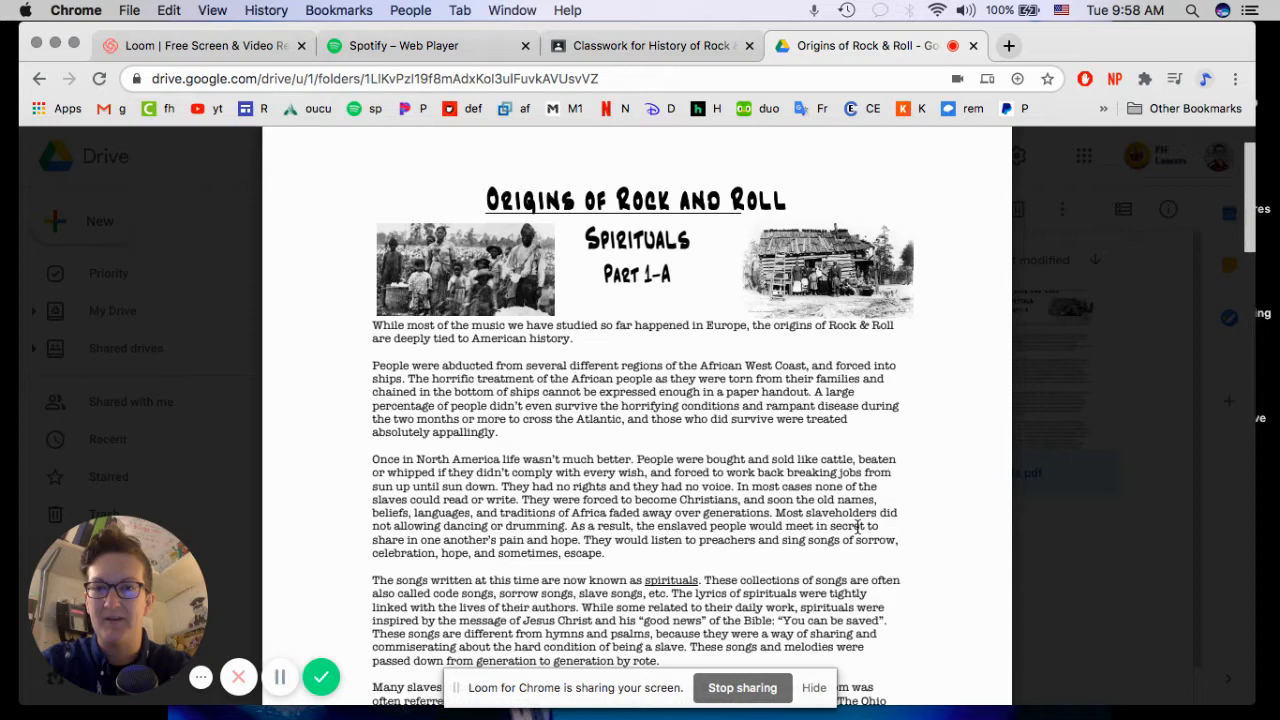
pyautogui.moveTo(928, 418)
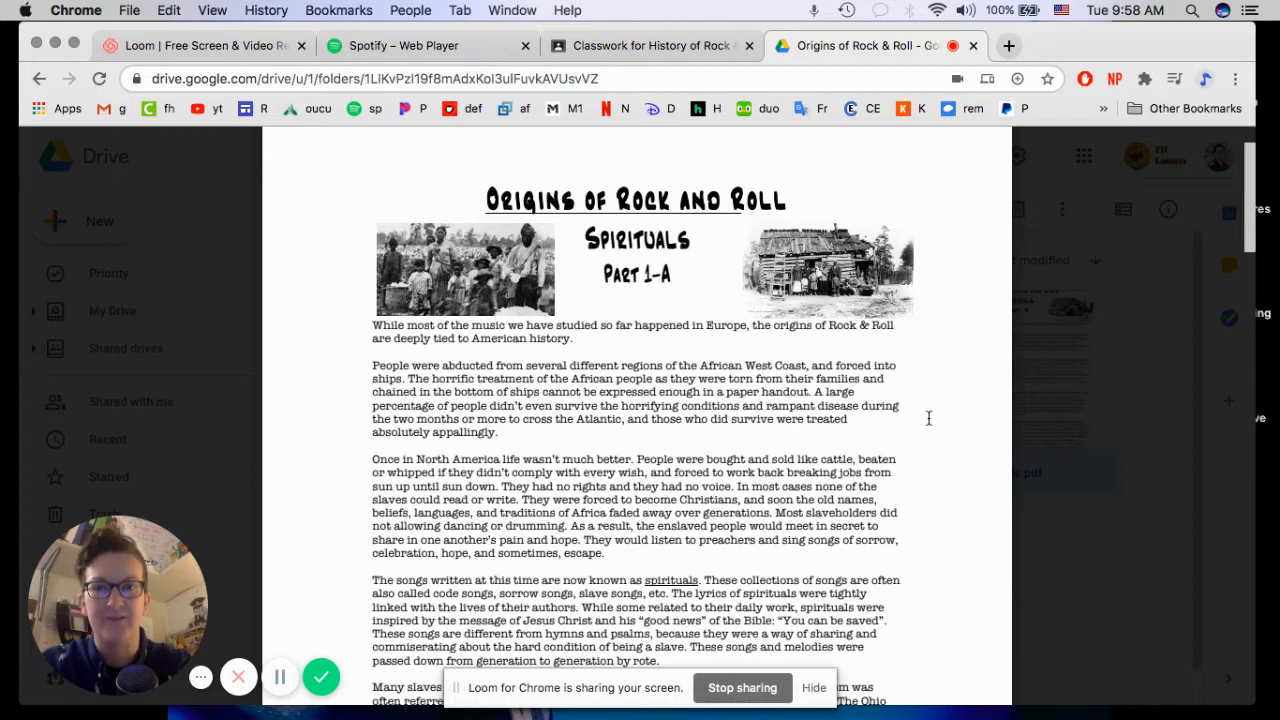
# - Scroll the folder to reach spirituals.pdf and open it in the Drive preview
pyautogui.scroll(-3)
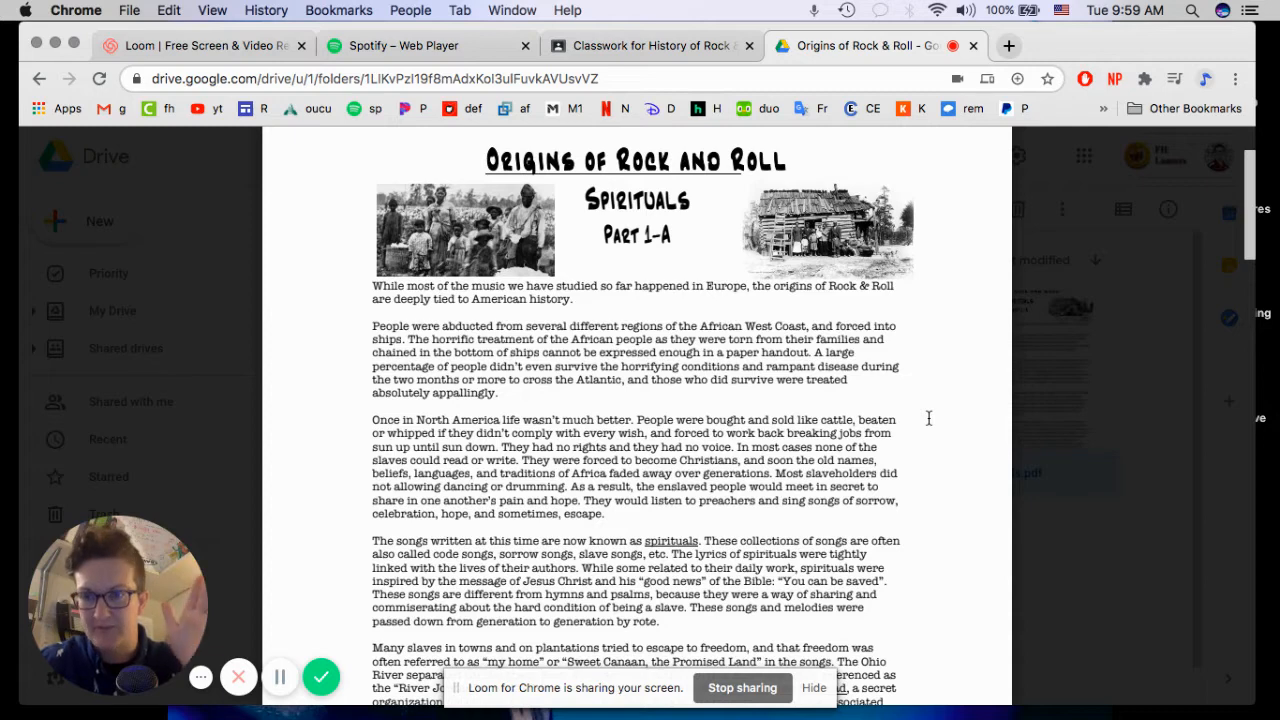
pyautogui.scroll(-3)
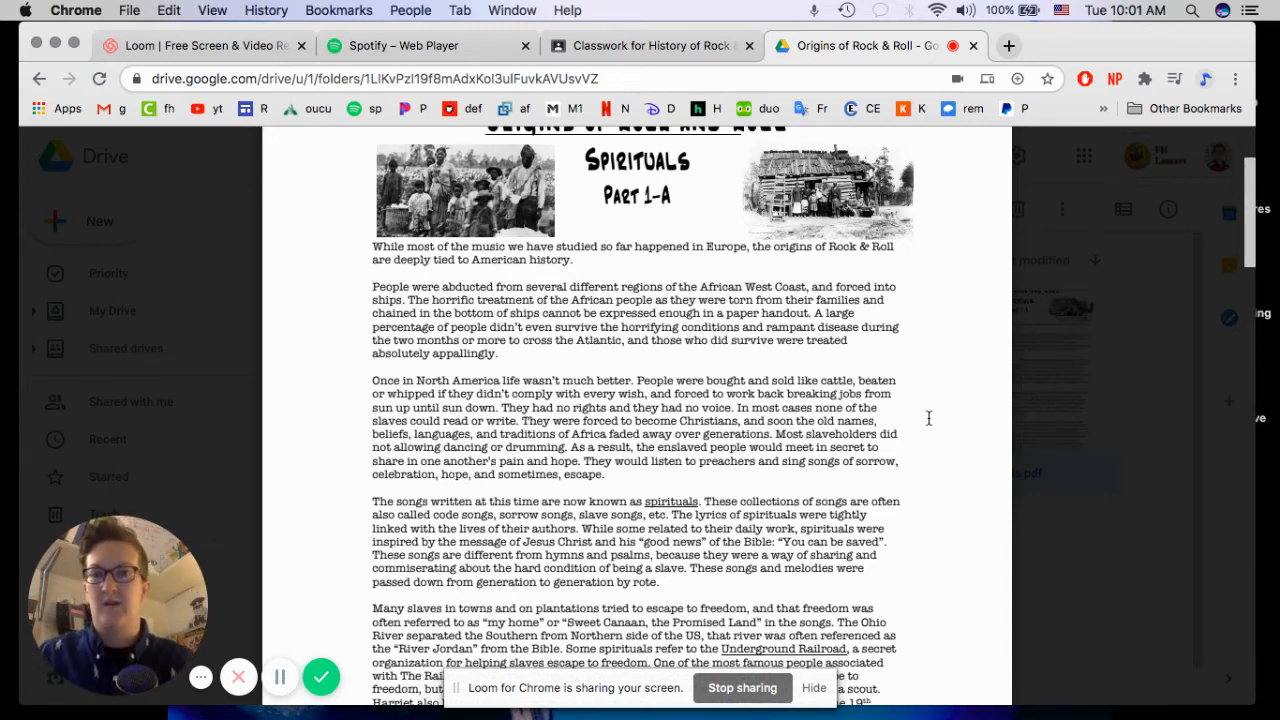
pyautogui.scroll(-3)
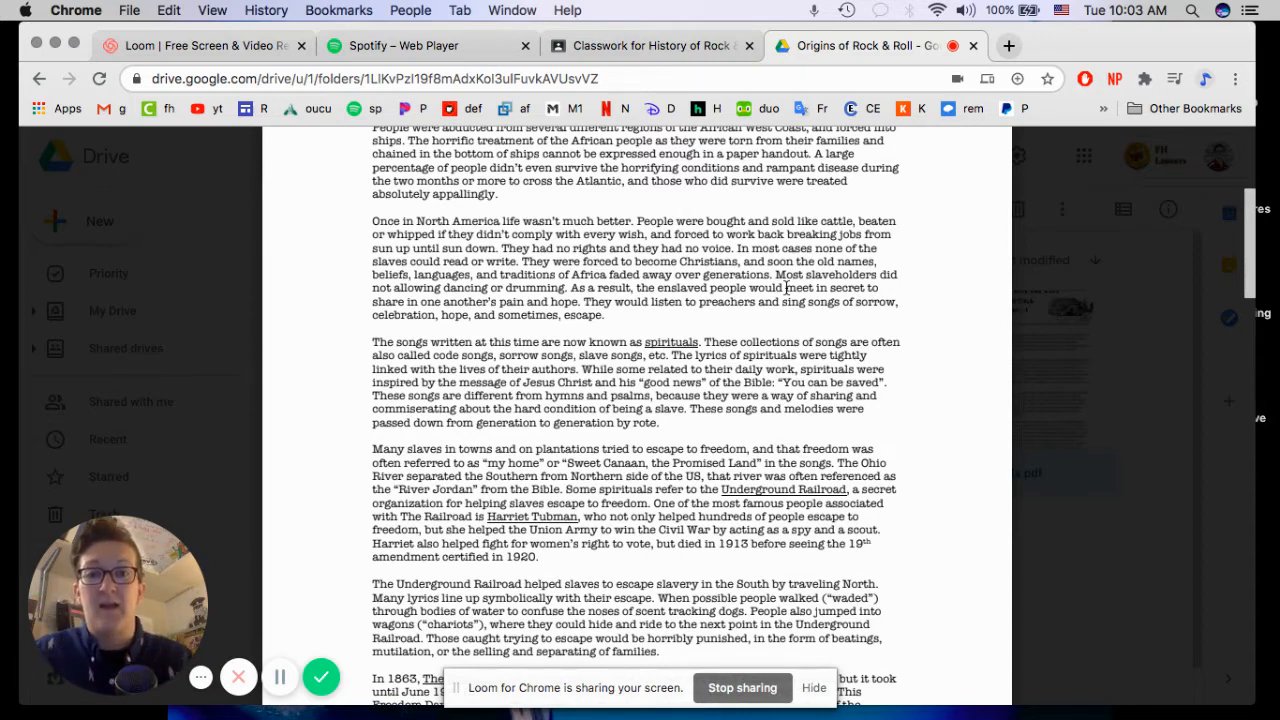
pyautogui.moveTo(660, 310)
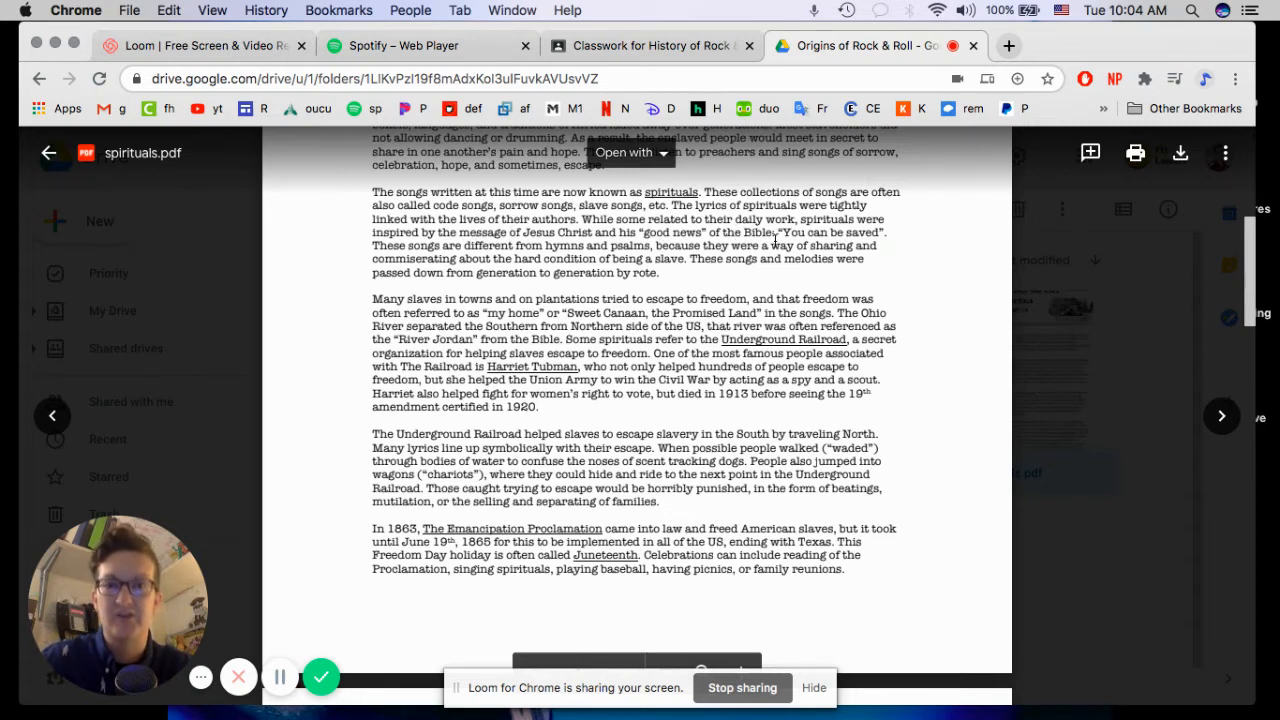
pyautogui.moveTo(784, 236)
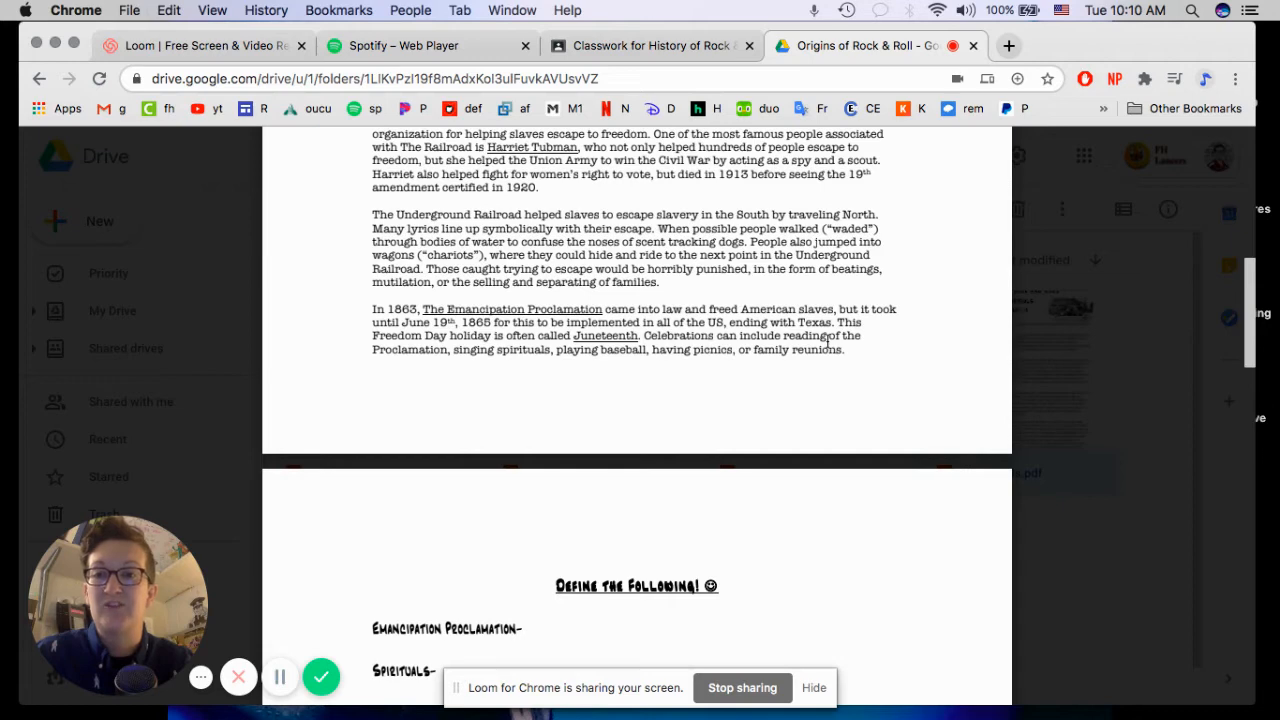
# - Scroll past the Underground Railroad and Emancipation paragraphs to the Define the Following! list
pyautogui.scroll(-3)
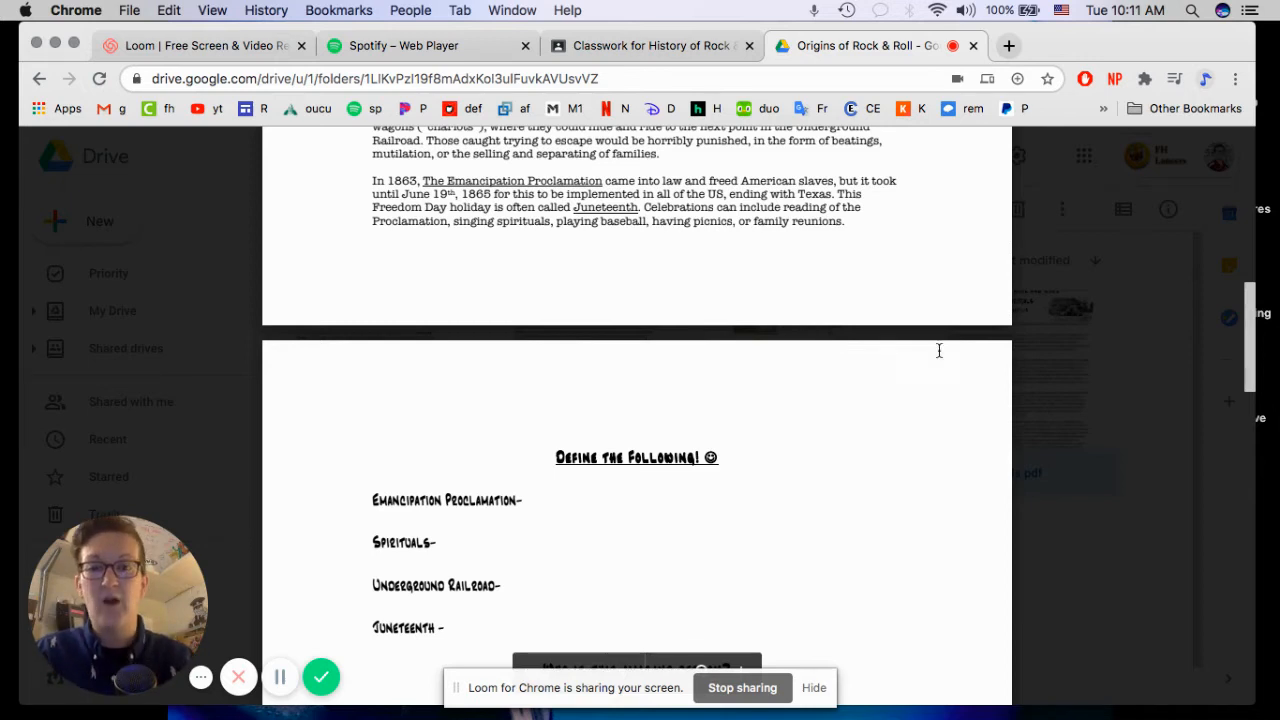
# - Scroll past the definitions to the 'Who is this amazing person?' photo and the Listening Log
pyautogui.scroll(-3)
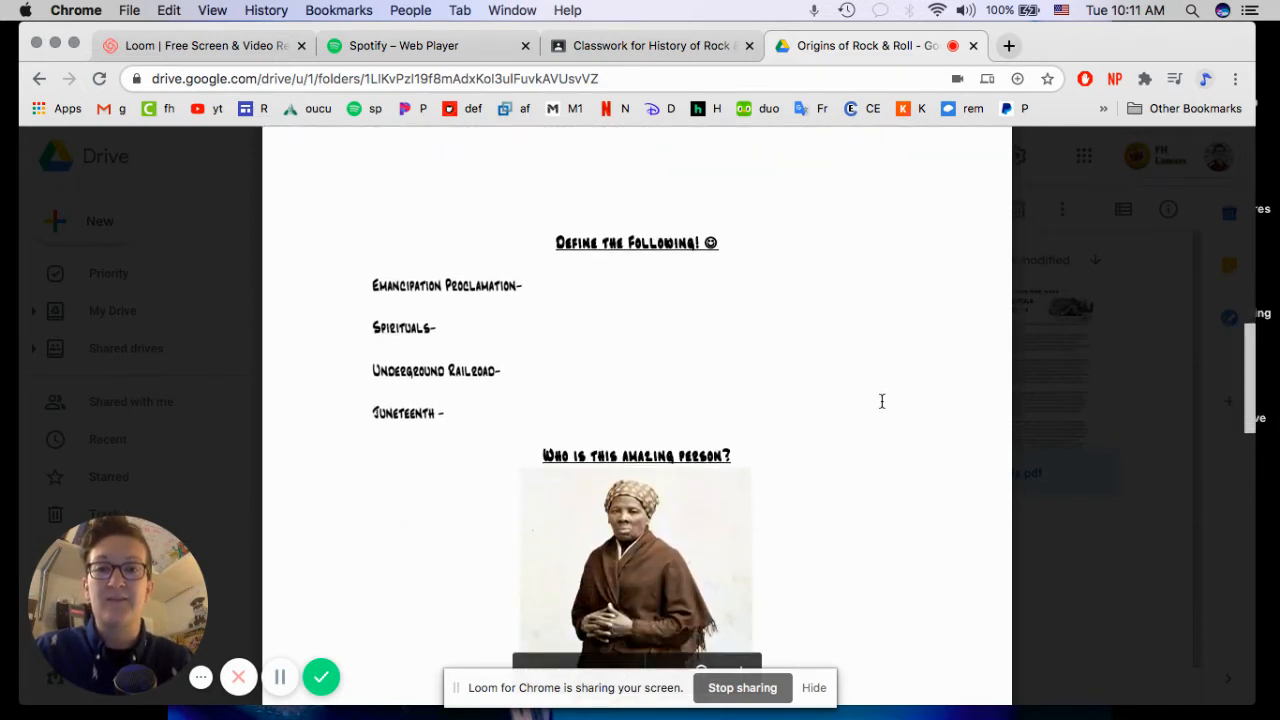
pyautogui.scroll(-3)
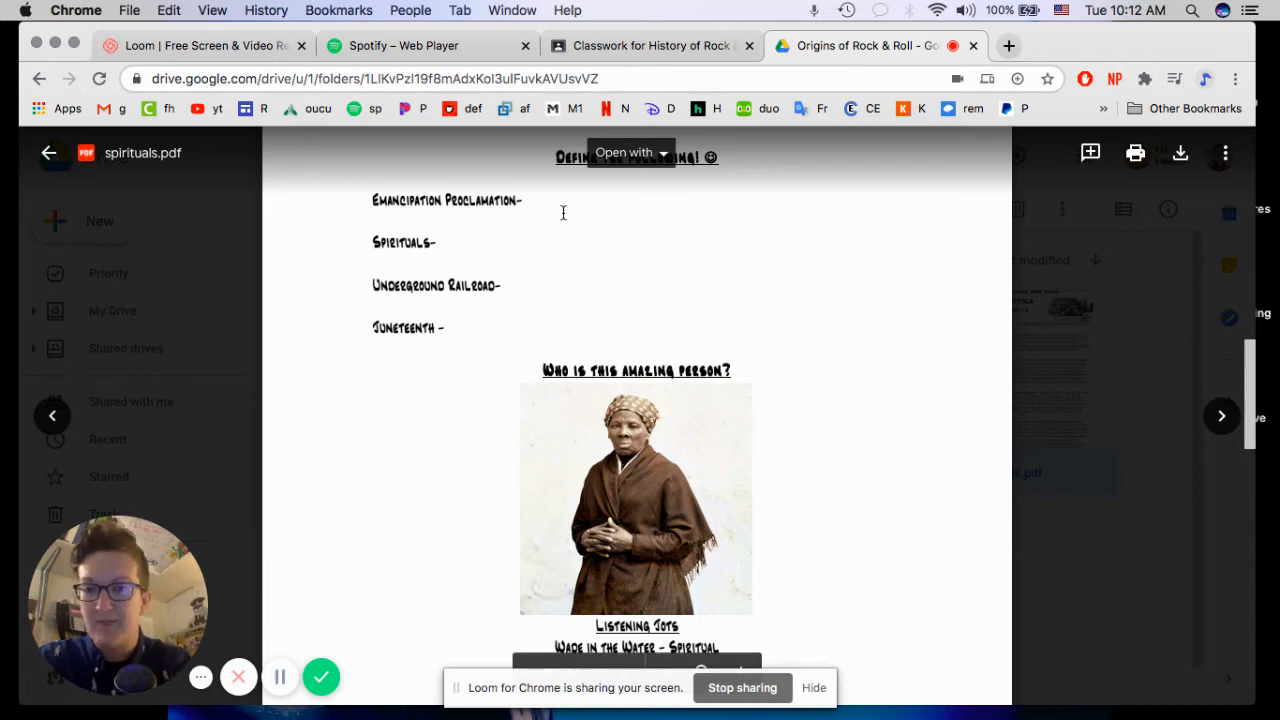
pyautogui.scroll(-3)
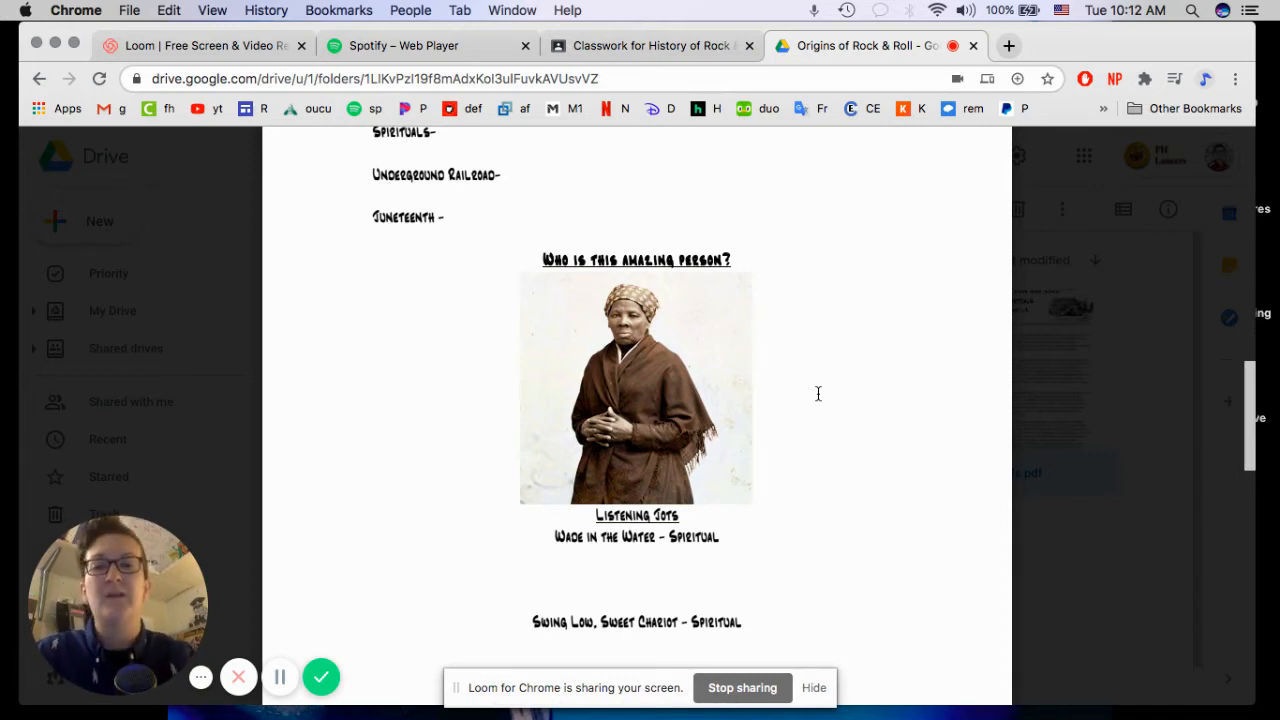
pyautogui.scroll(-3)
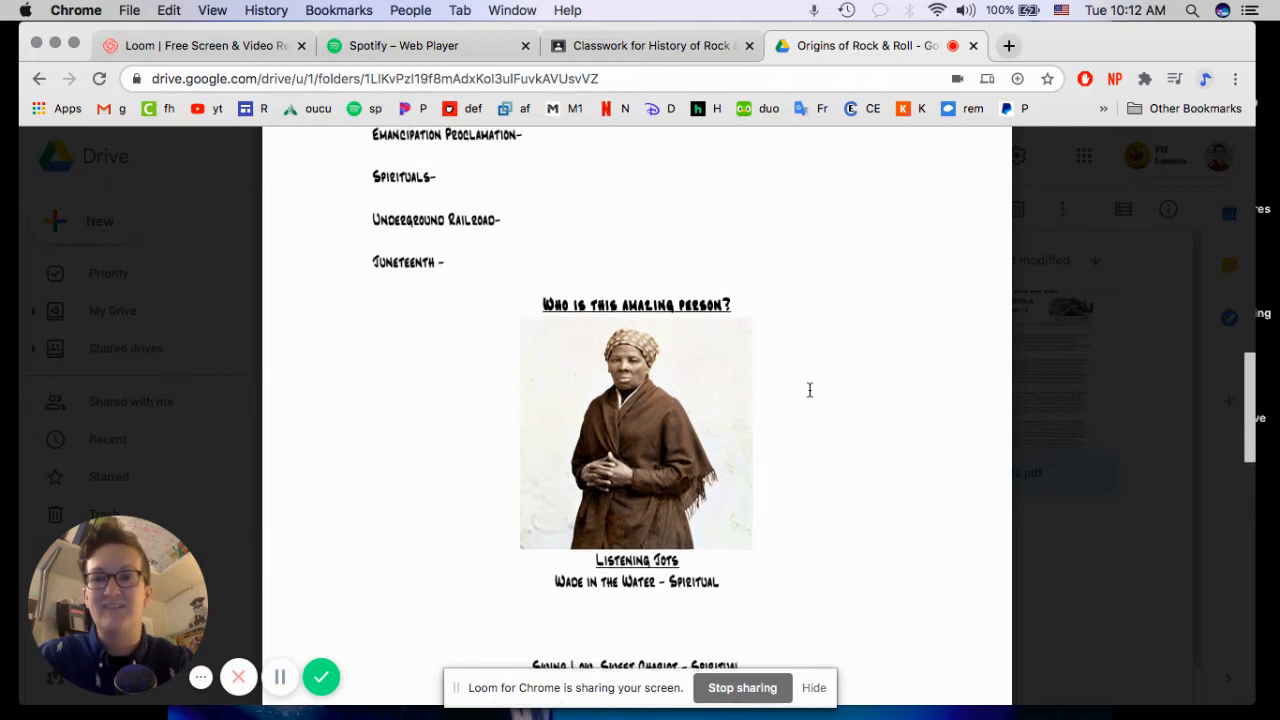
# - Reveal all four listening-list spirituals, then scroll the Spotify sidebar playlists to Origins
pyautogui.scroll(-3)
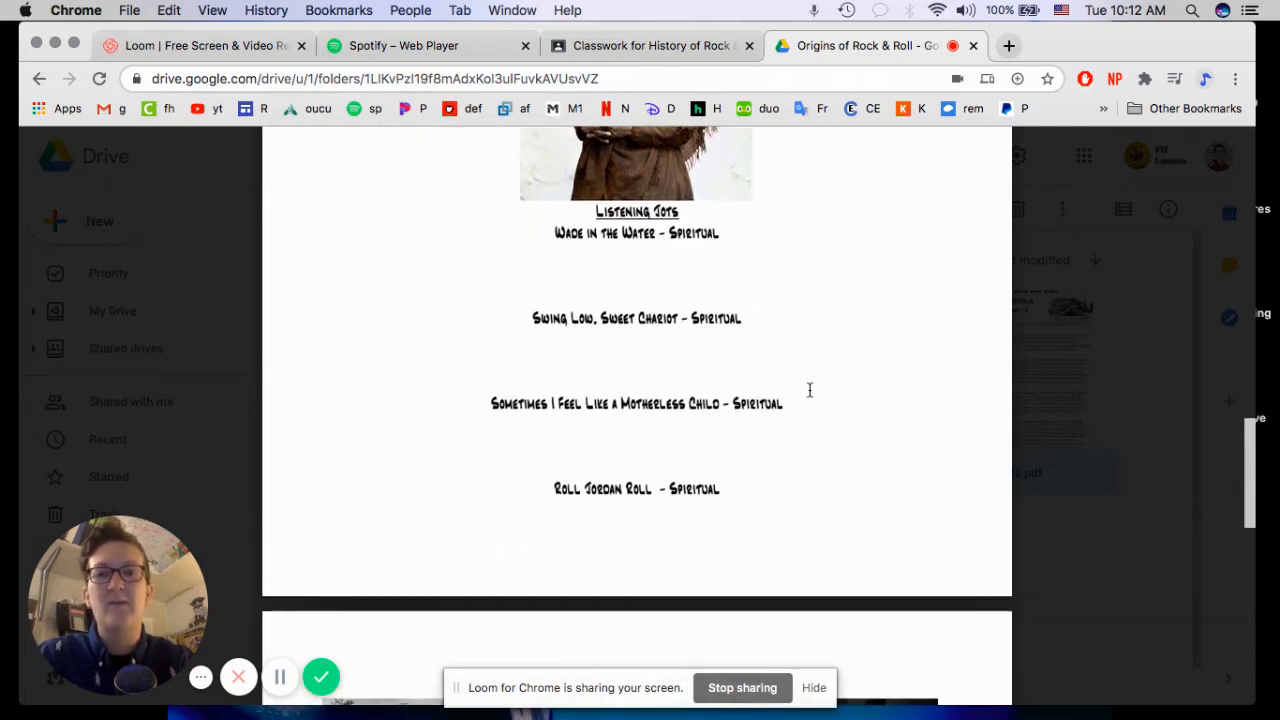
pyautogui.scroll(-3)
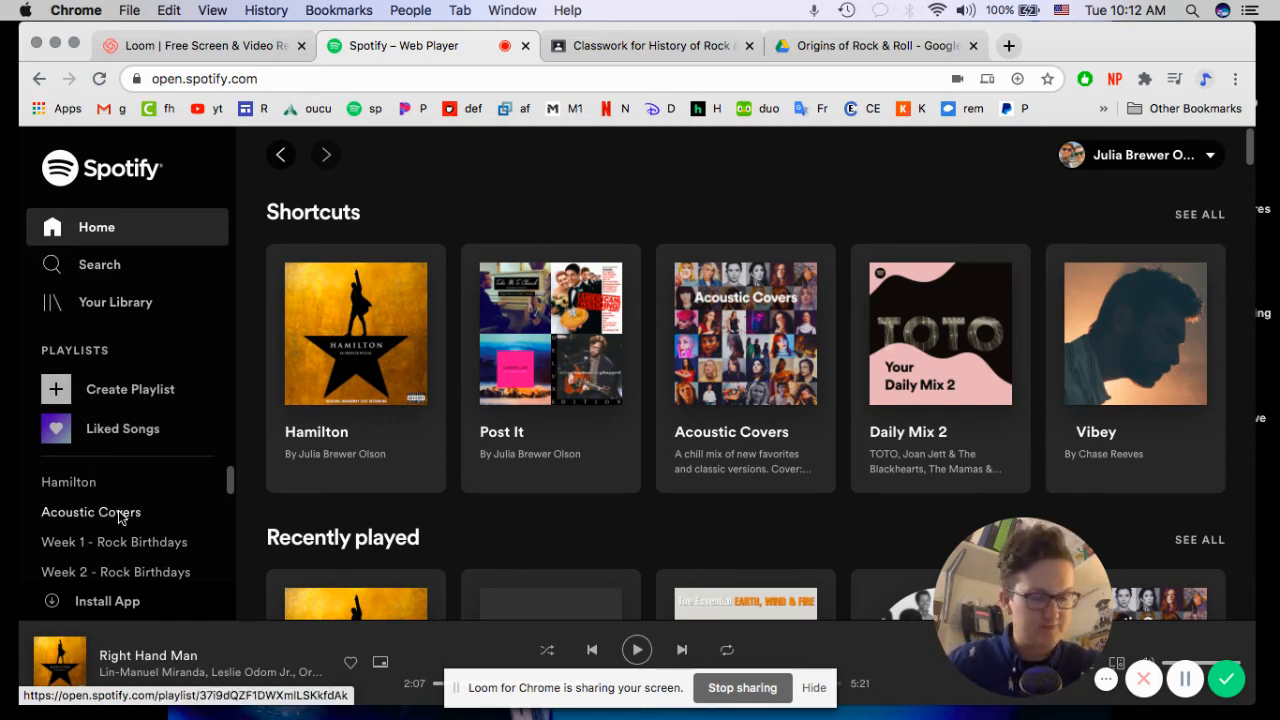
pyautogui.scroll(-3)
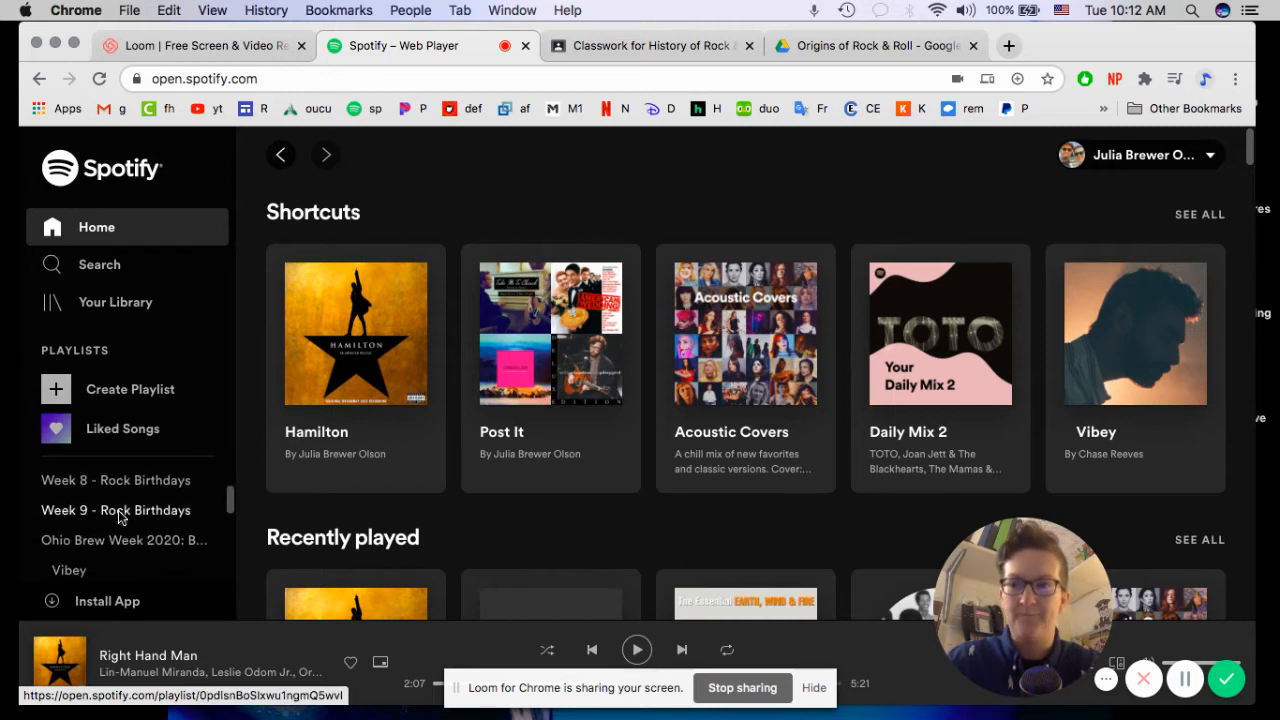
pyautogui.scroll(-3)
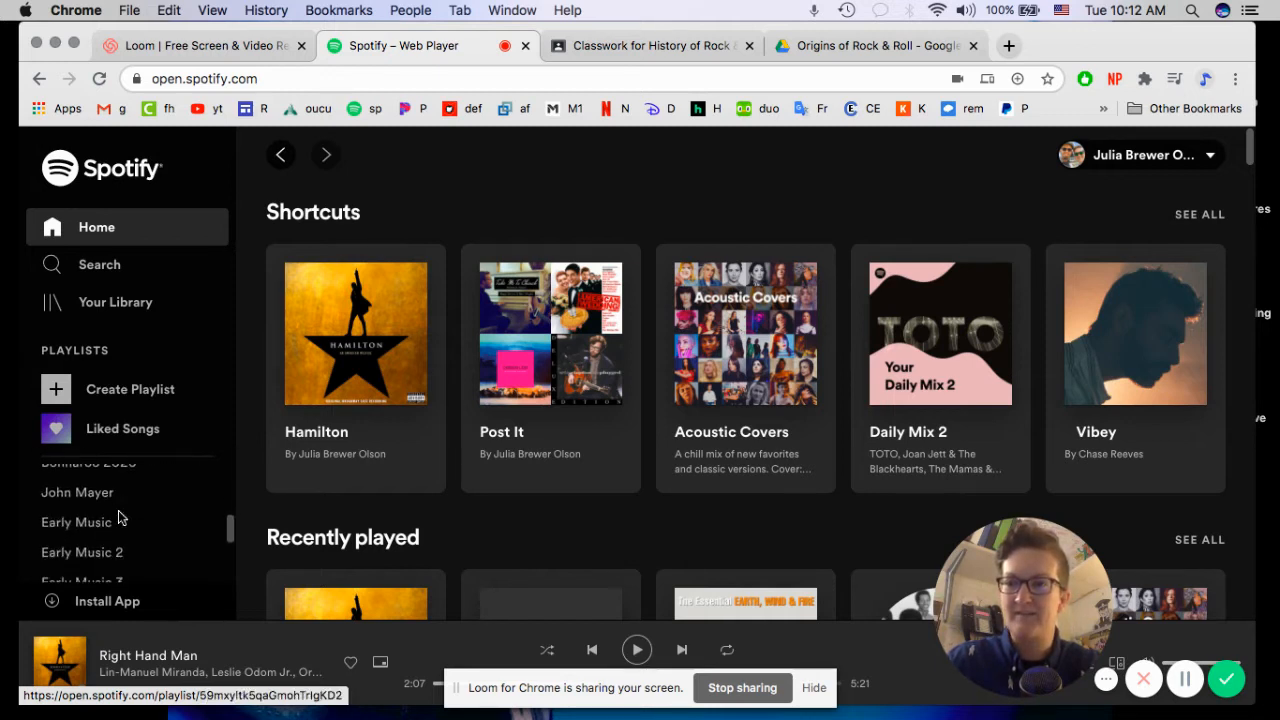
pyautogui.scroll(-3)
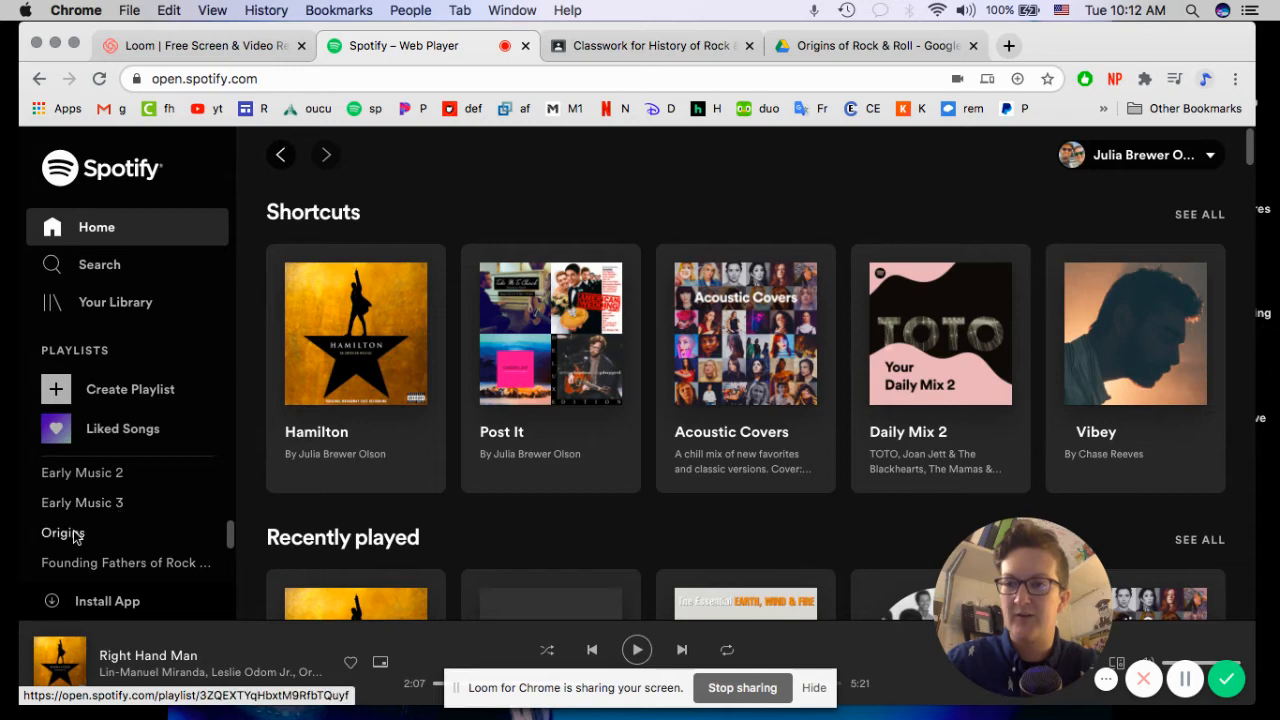
# - Open the Origins playlist and scroll to its tracks, Wade in the Water through Roll Jordan Roll
pyautogui.click(64, 532)
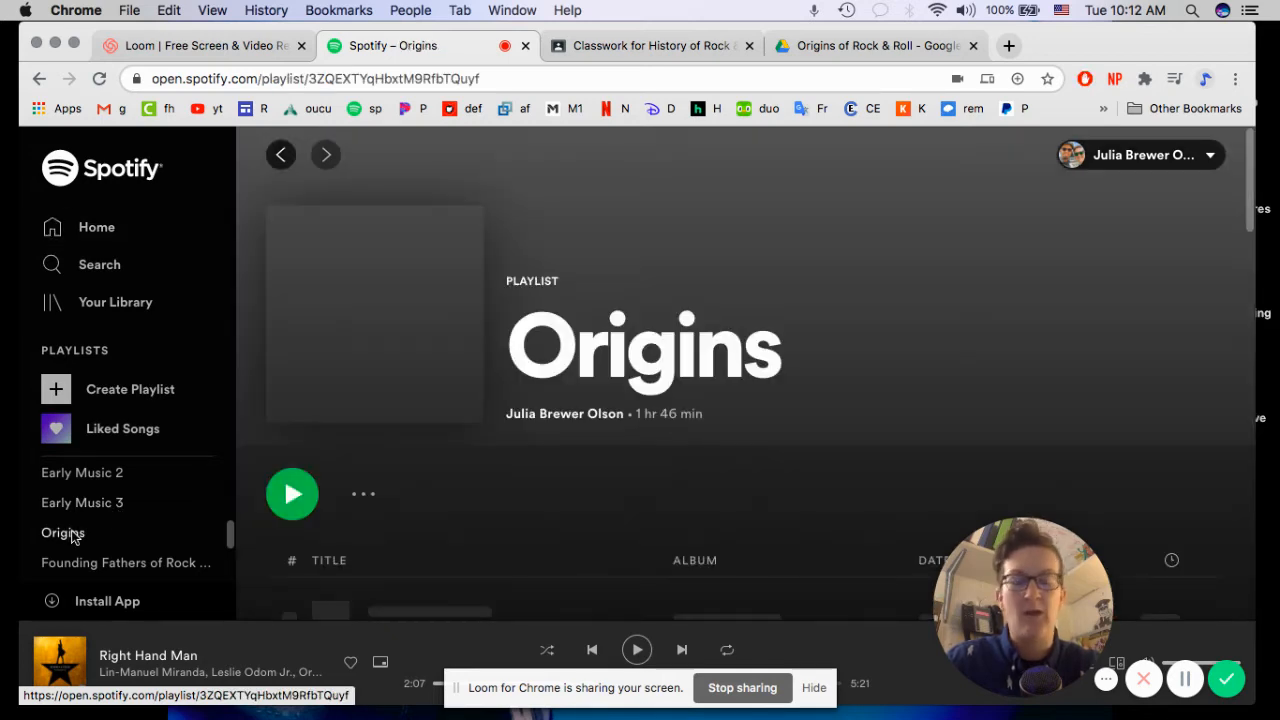
pyautogui.click(64, 532)
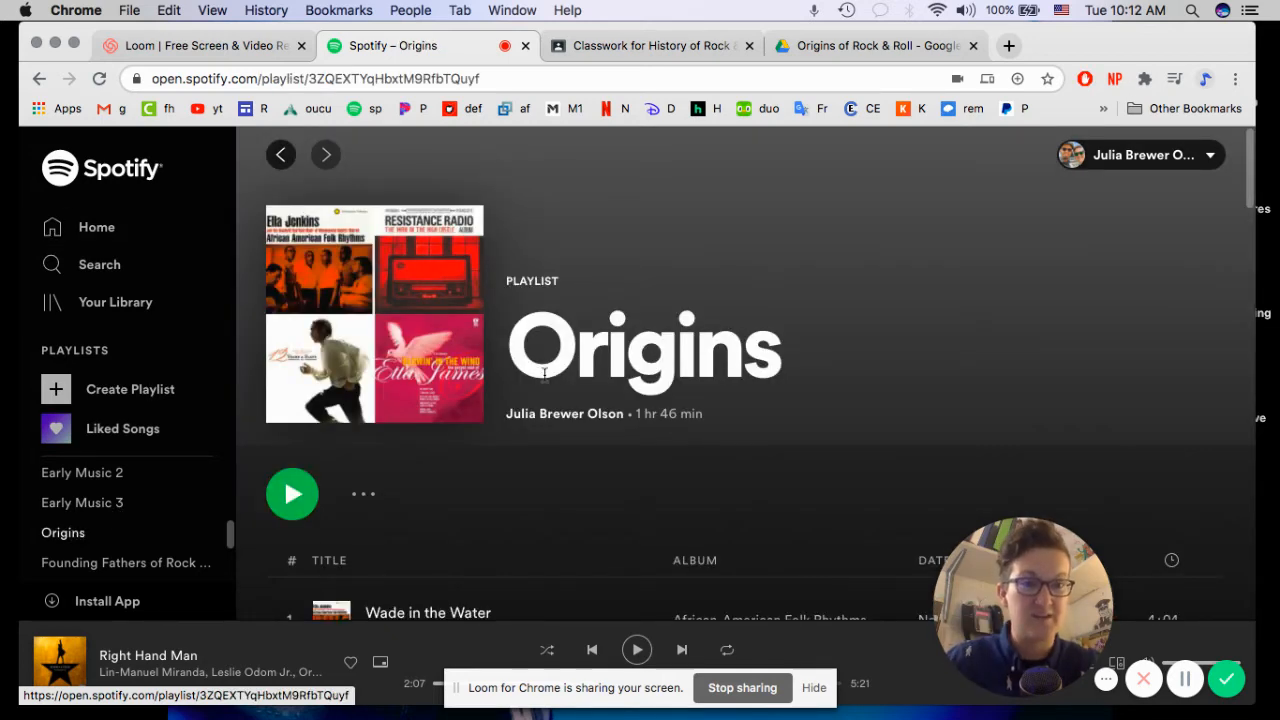
pyautogui.scroll(-3)
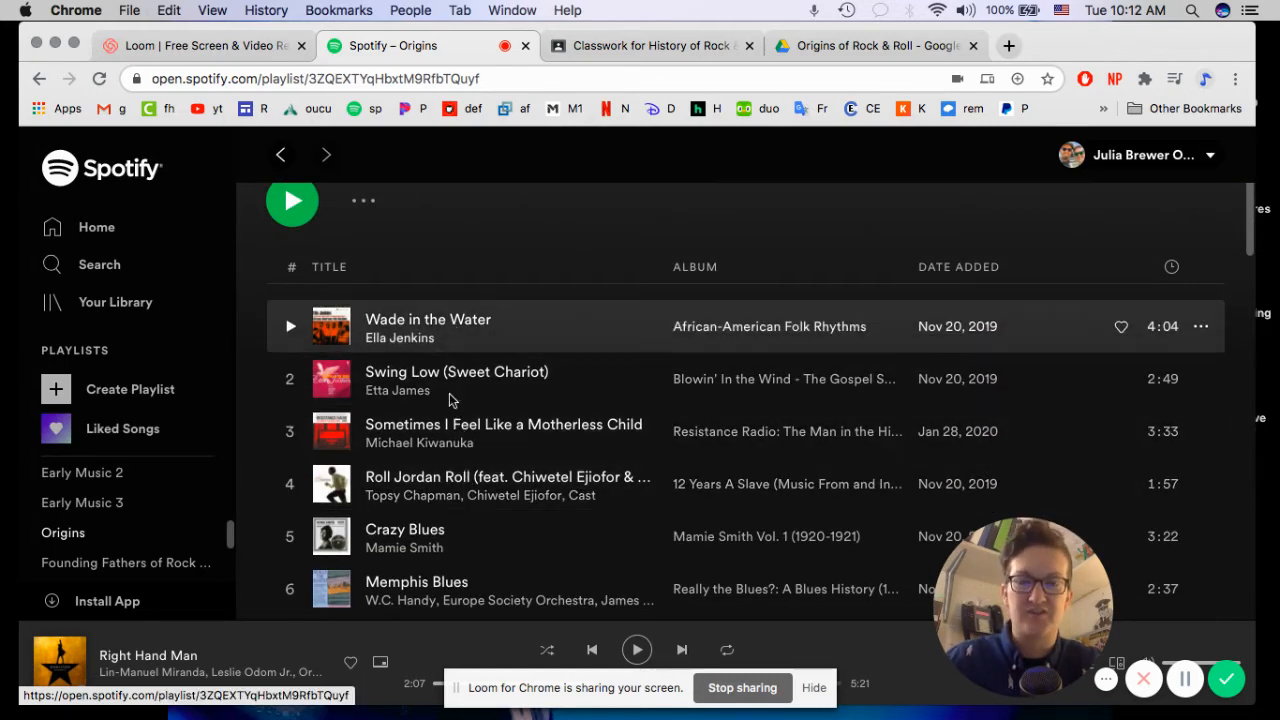
pyautogui.moveTo(460, 484)
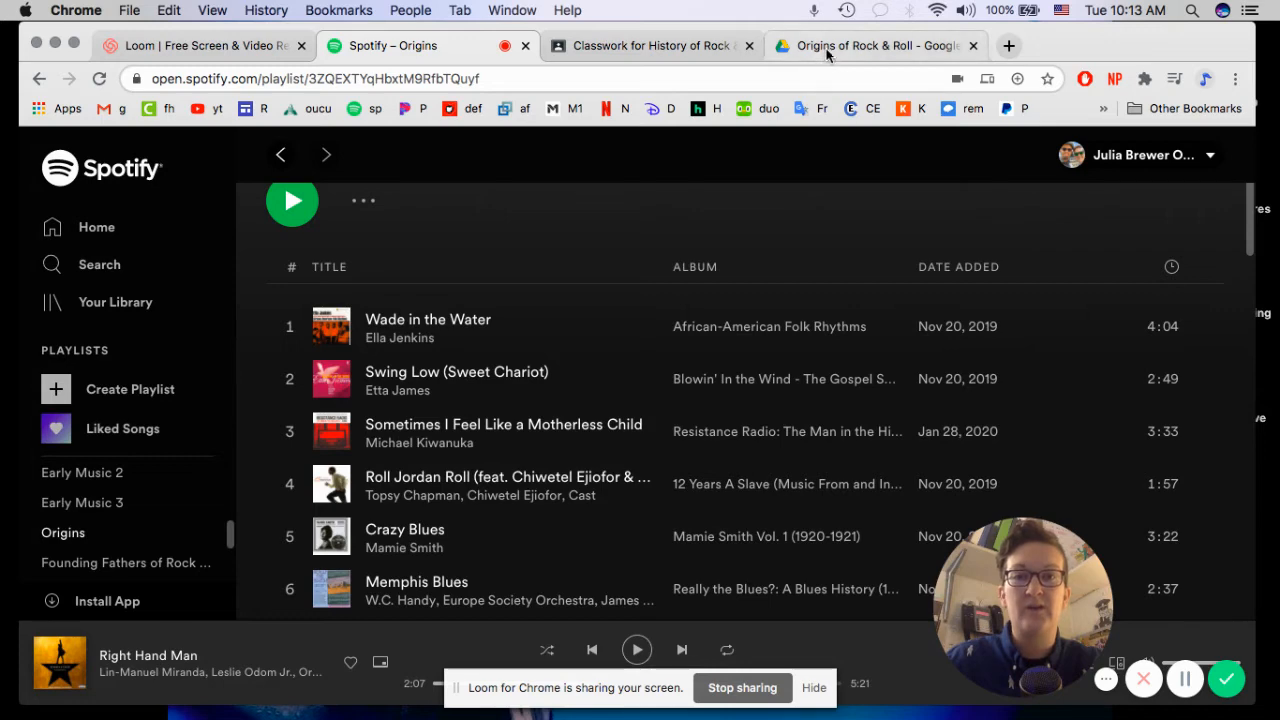
# - Switch back to the Drive tab showing the spirituals Listening Log of four songs
pyautogui.click(876, 44)
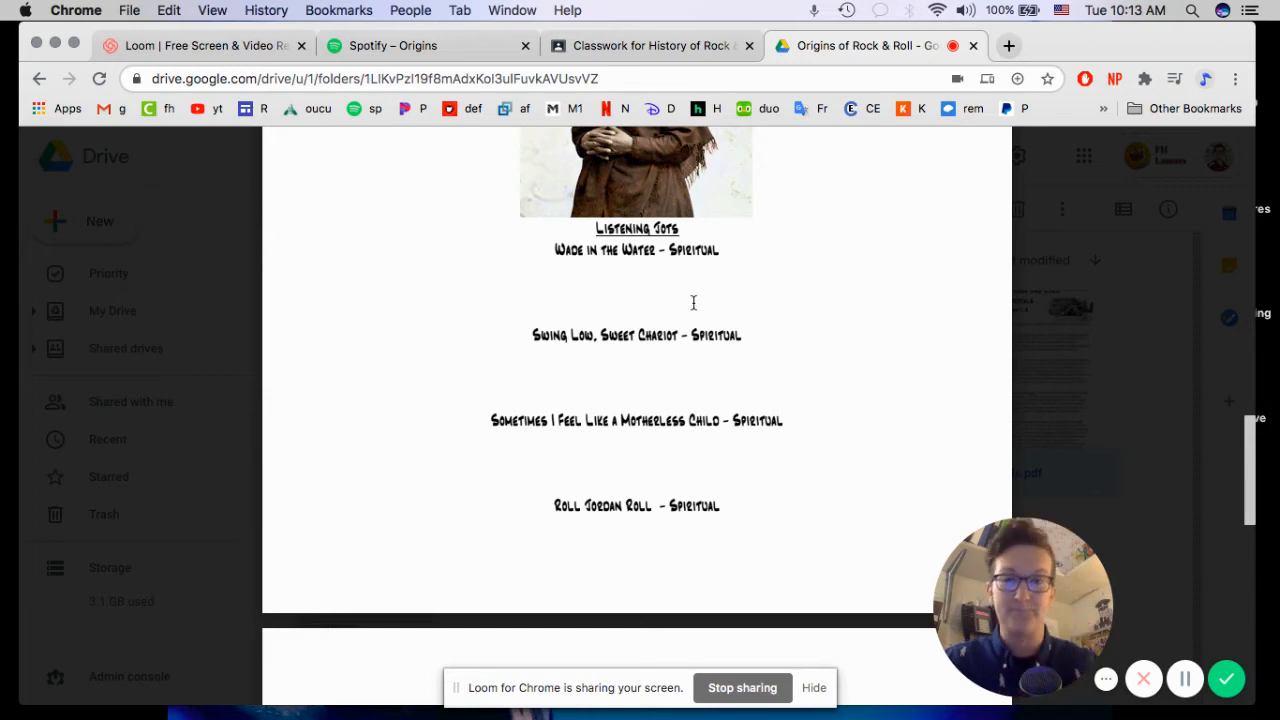
pyautogui.moveTo(576, 232)
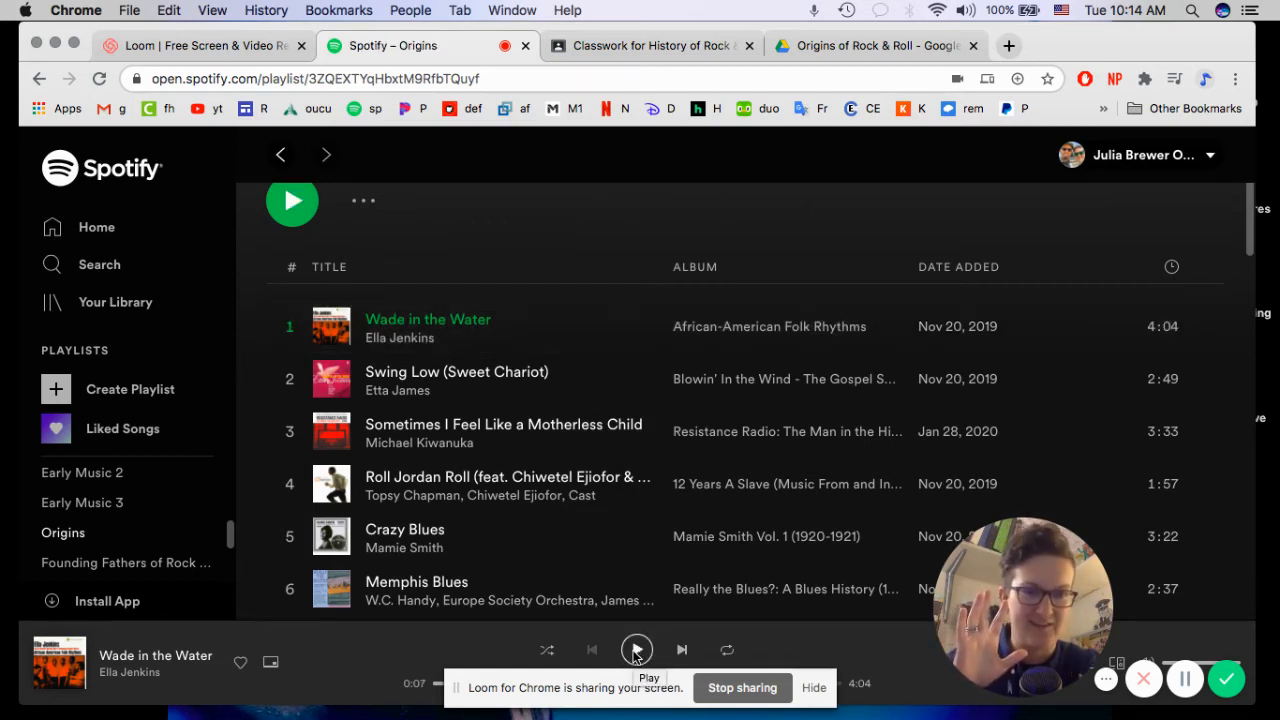
pyautogui.moveTo(1010, 484)
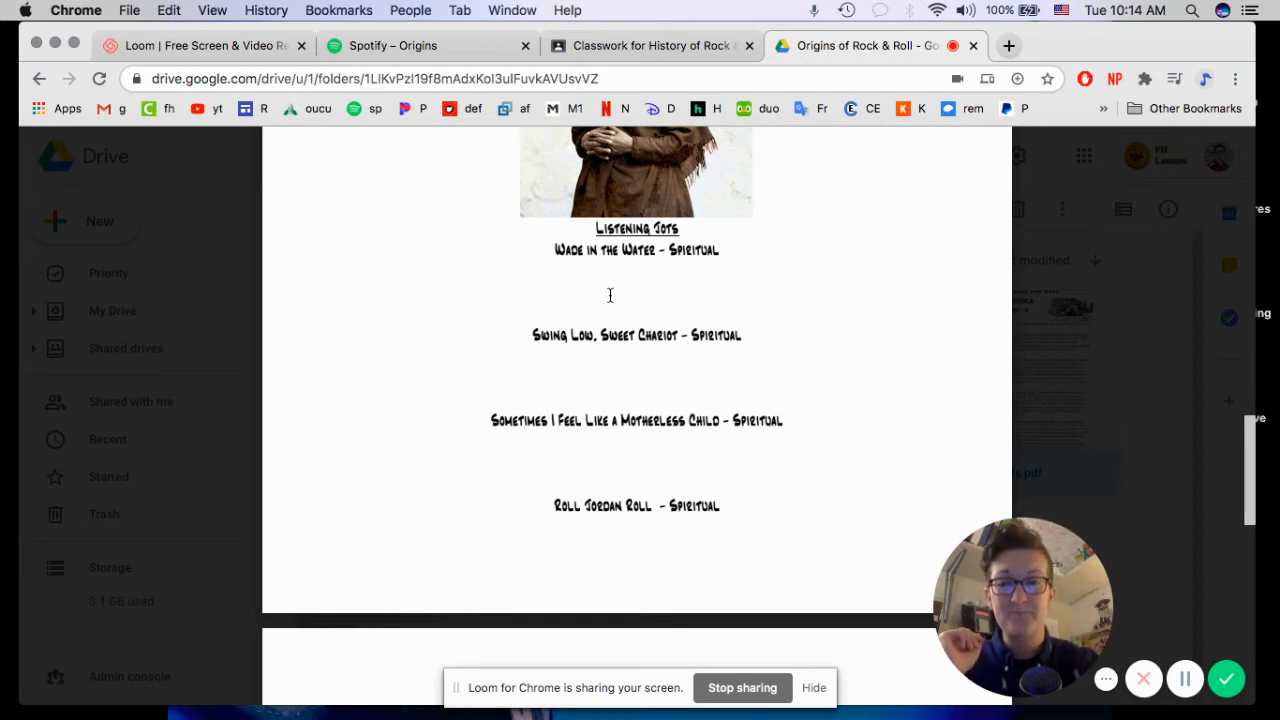
# - Scroll just past the four-song Listening Log so the photographs page starts to appear
pyautogui.scroll(-3)
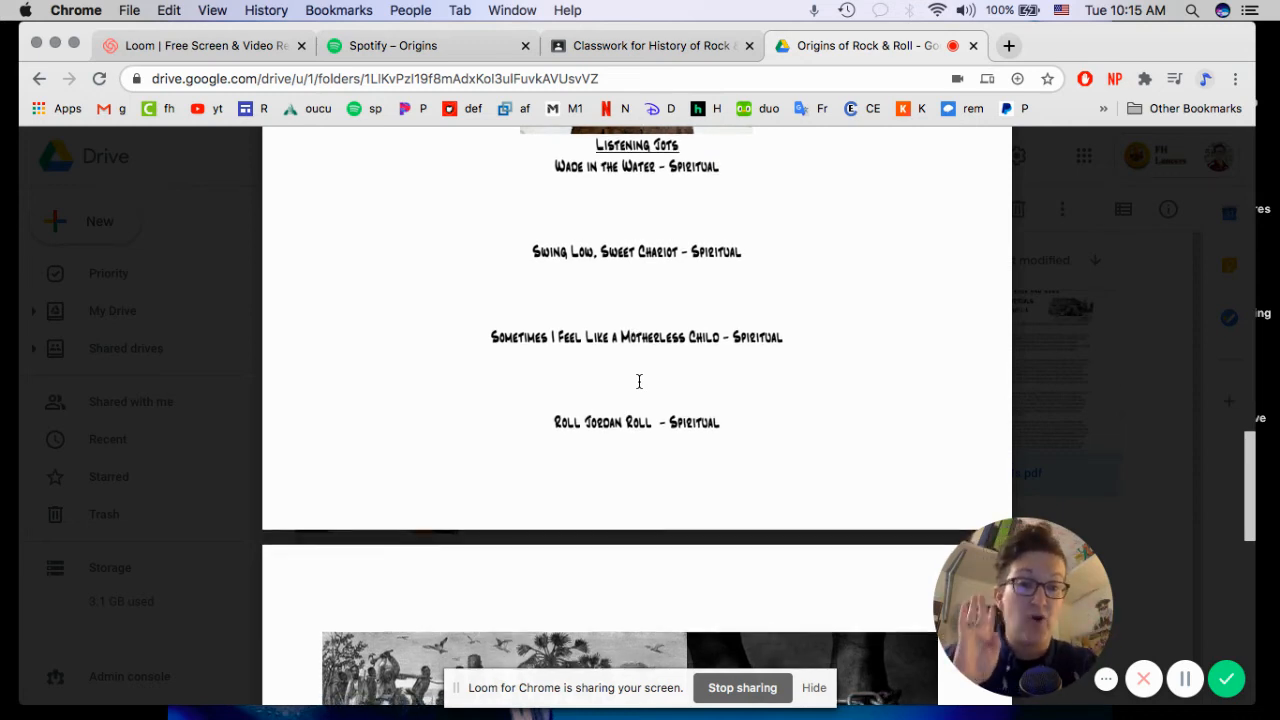
# - Close the spirituals preview and scroll the Origins of Rock & Roll folder's five PDFs, including blues
pyautogui.click(428, 44)
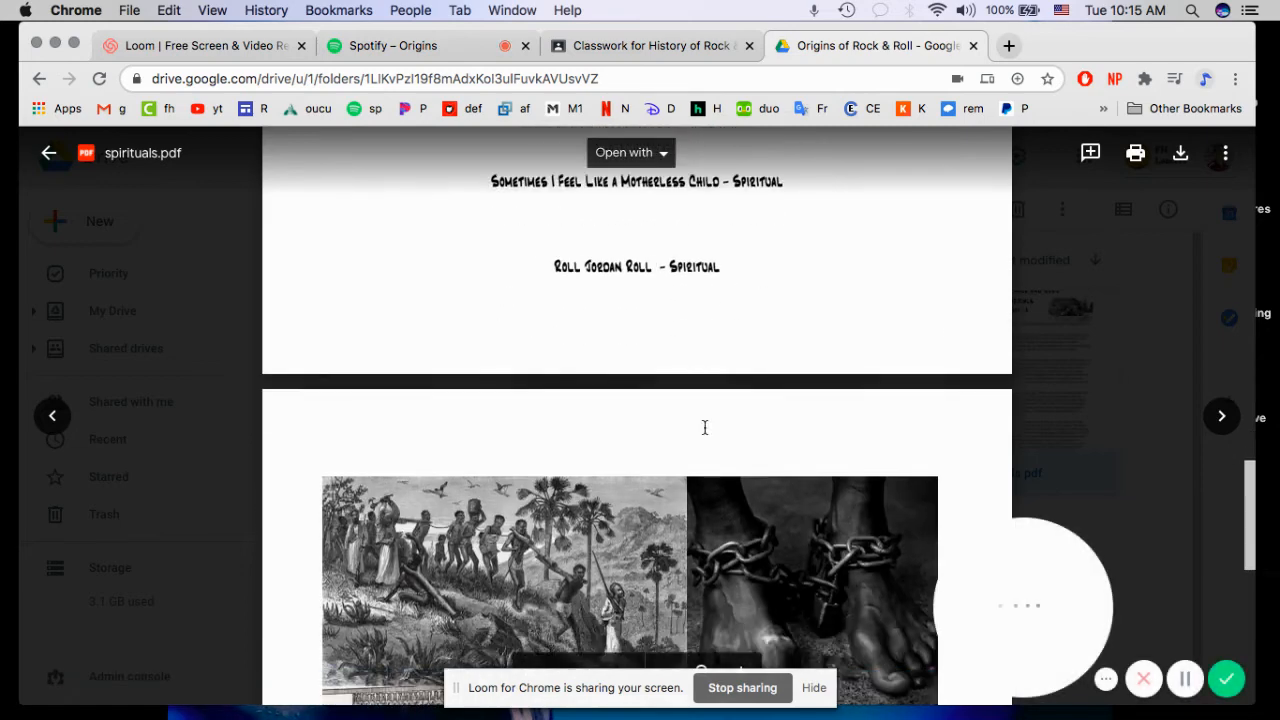
pyautogui.scroll(-3)
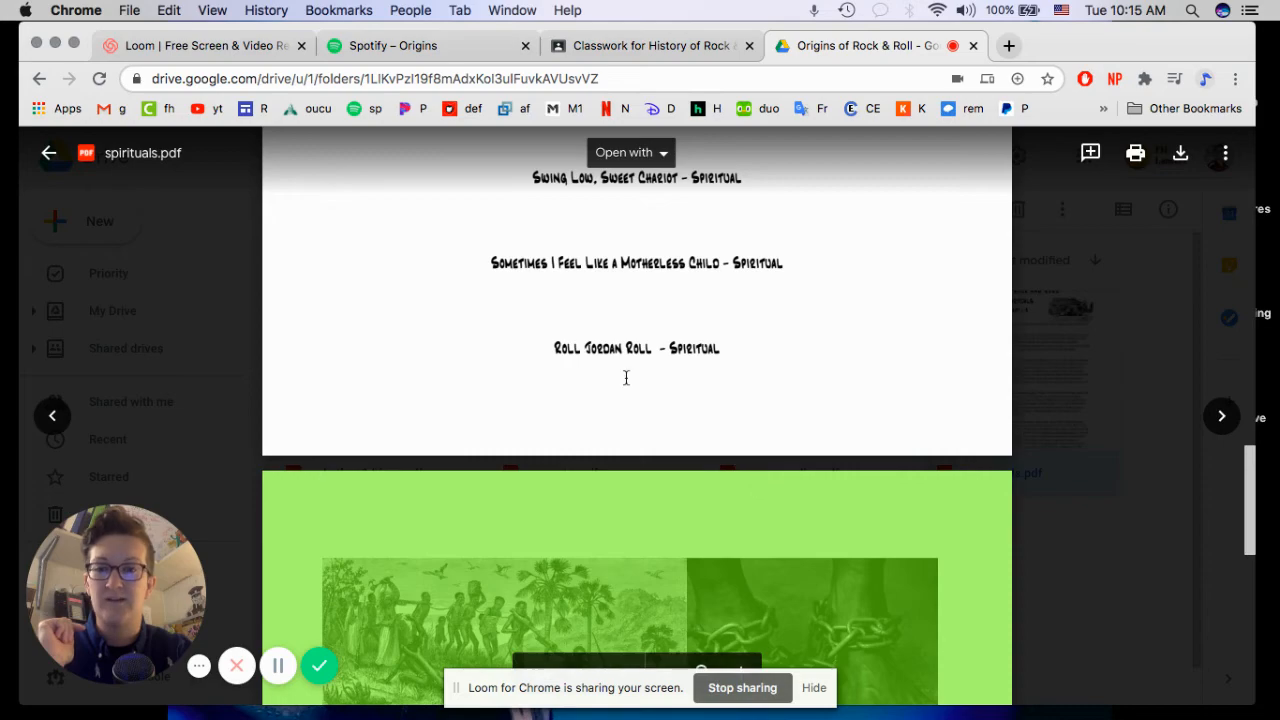
pyautogui.scroll(-3)
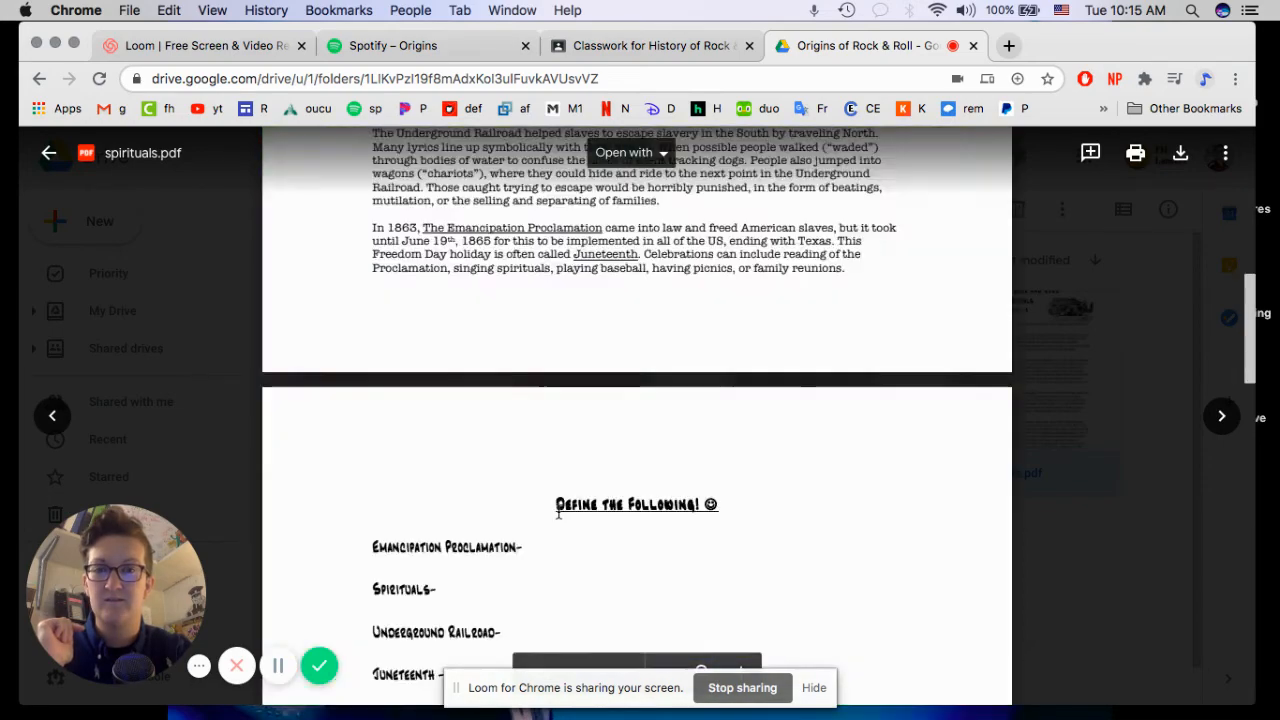
pyautogui.scroll(-3)
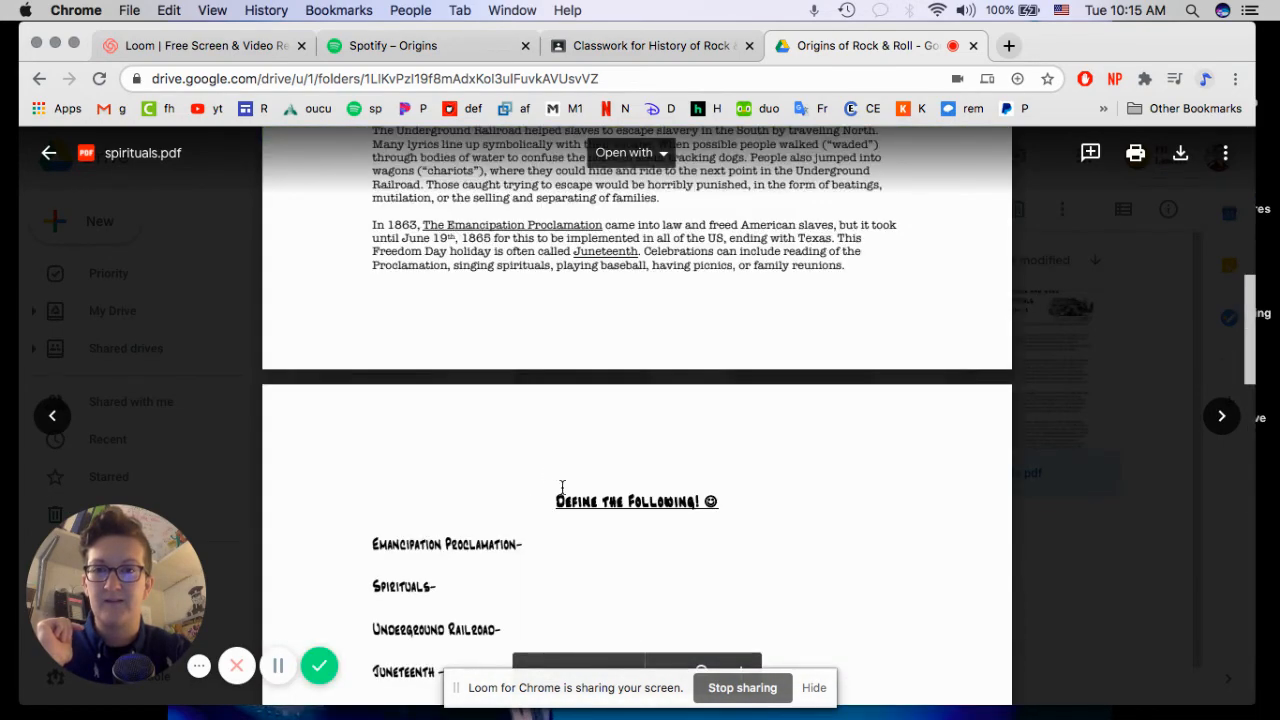
pyautogui.scroll(-3)
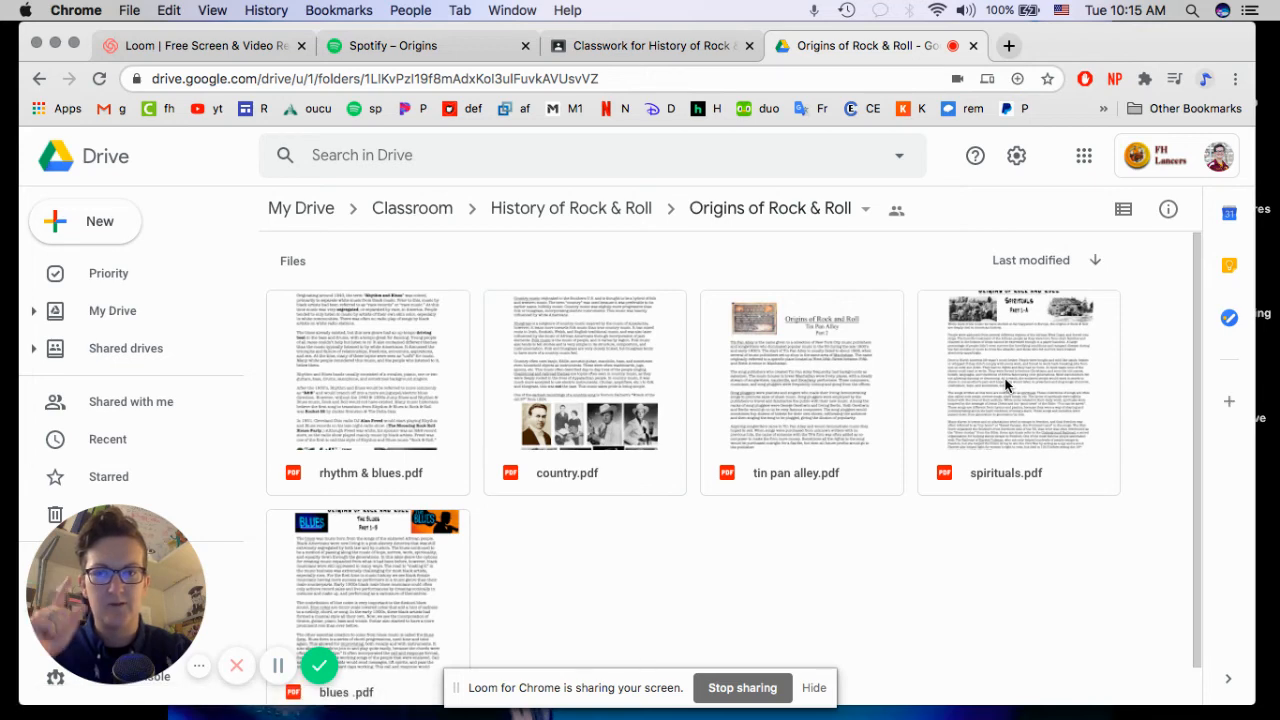
# - Reopen spirituals.pdf and scroll to the page of chained-feet and scarred-back photographs
pyautogui.doubleClick(1018, 390)
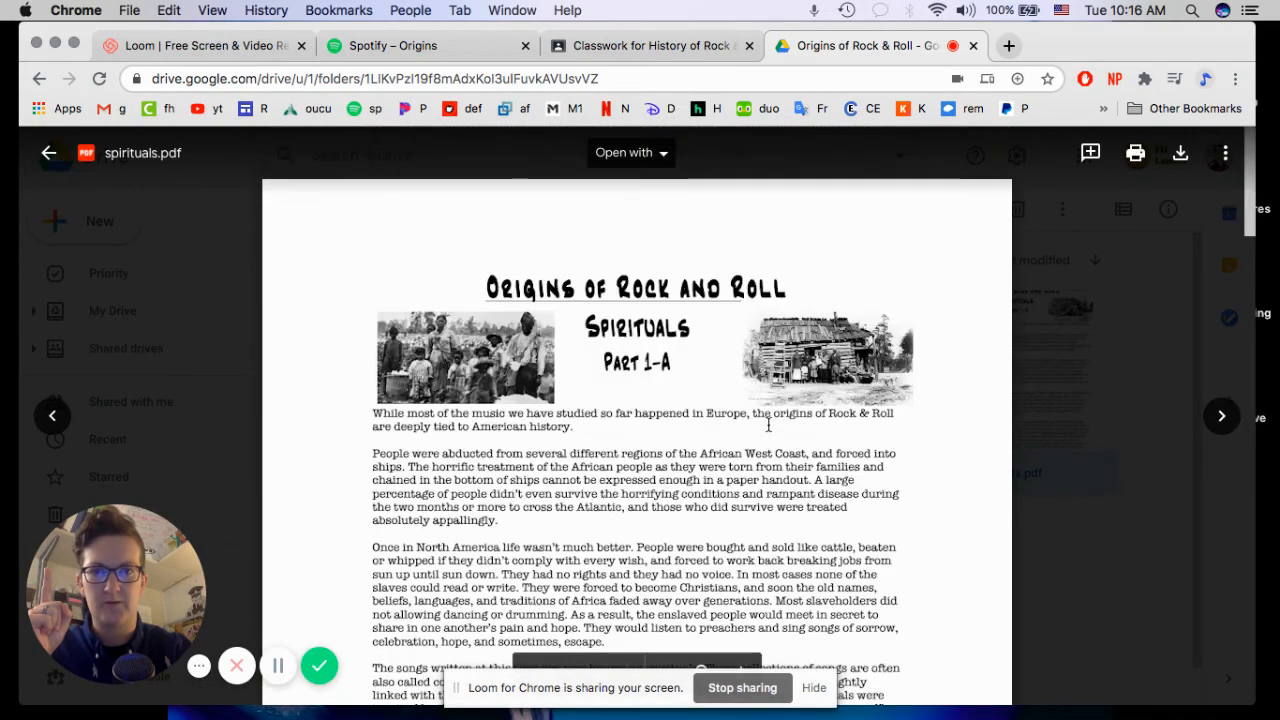
pyautogui.scroll(-3)
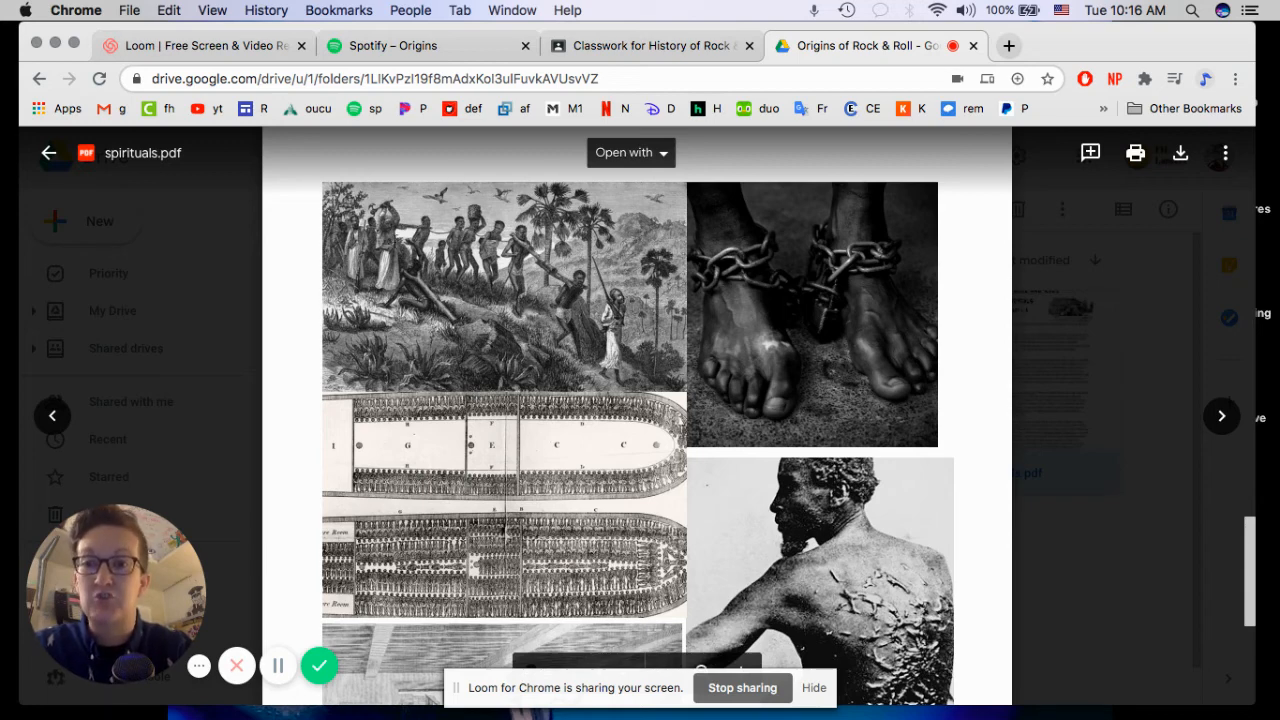
pyautogui.moveTo(528, 280)
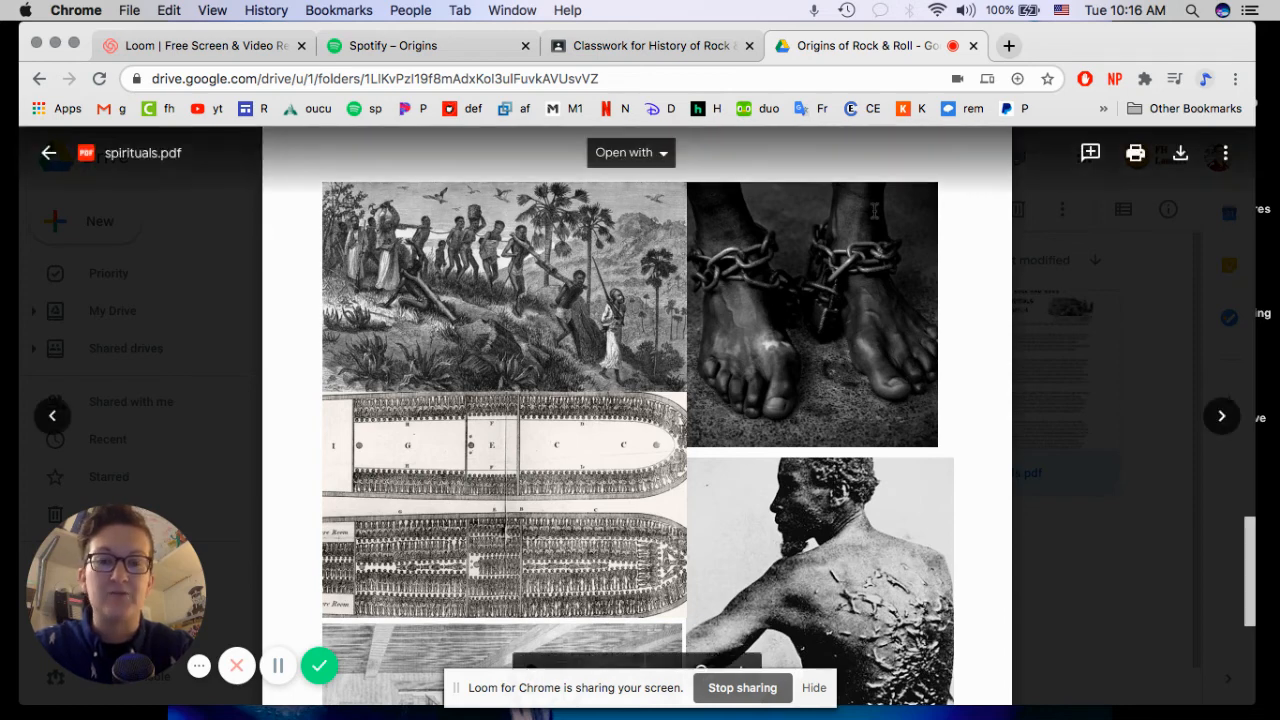
# - Scroll down to the slave auction, log cabin family and cotton pickers photographs
pyautogui.scroll(-3)
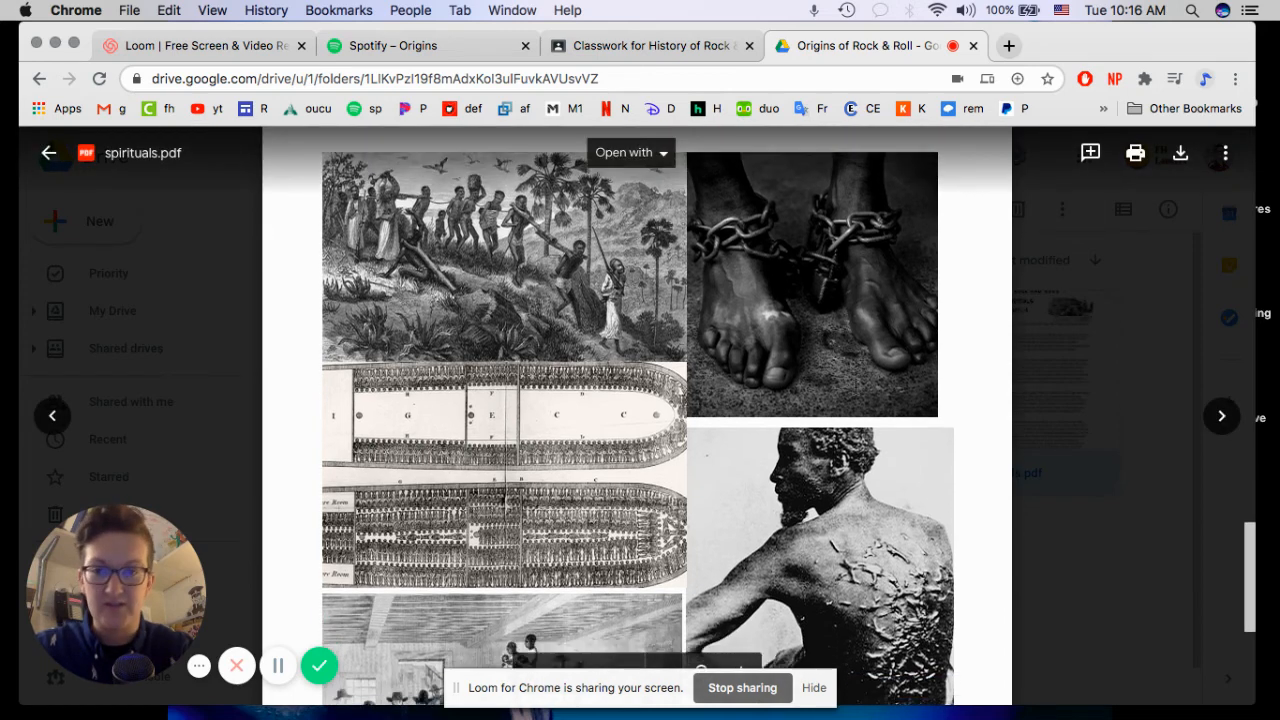
pyautogui.scroll(-3)
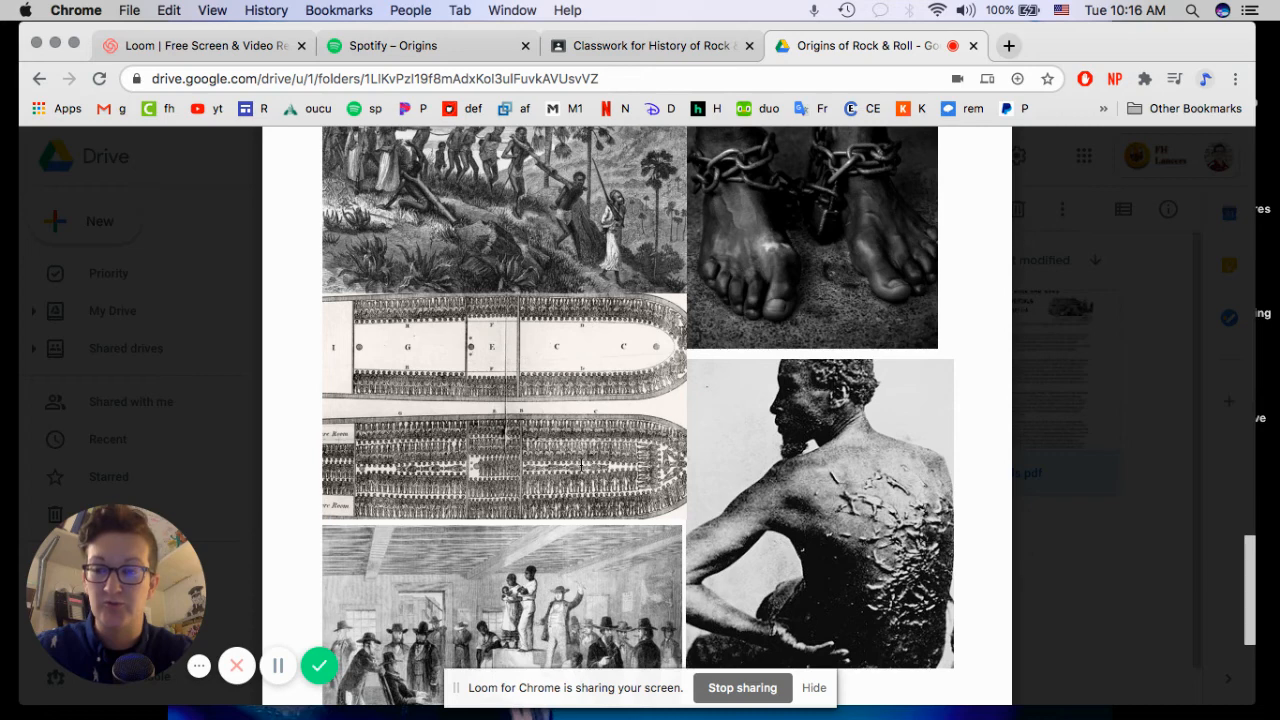
pyautogui.moveTo(672, 516)
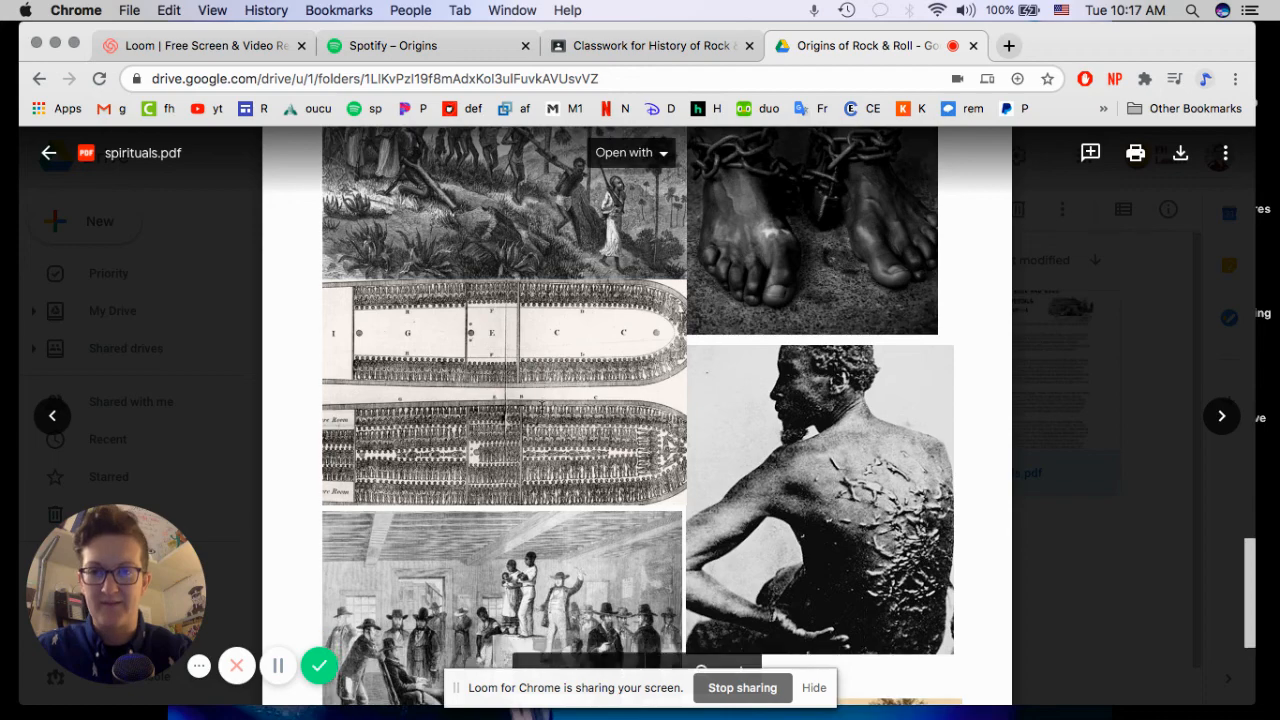
pyautogui.scroll(-3)
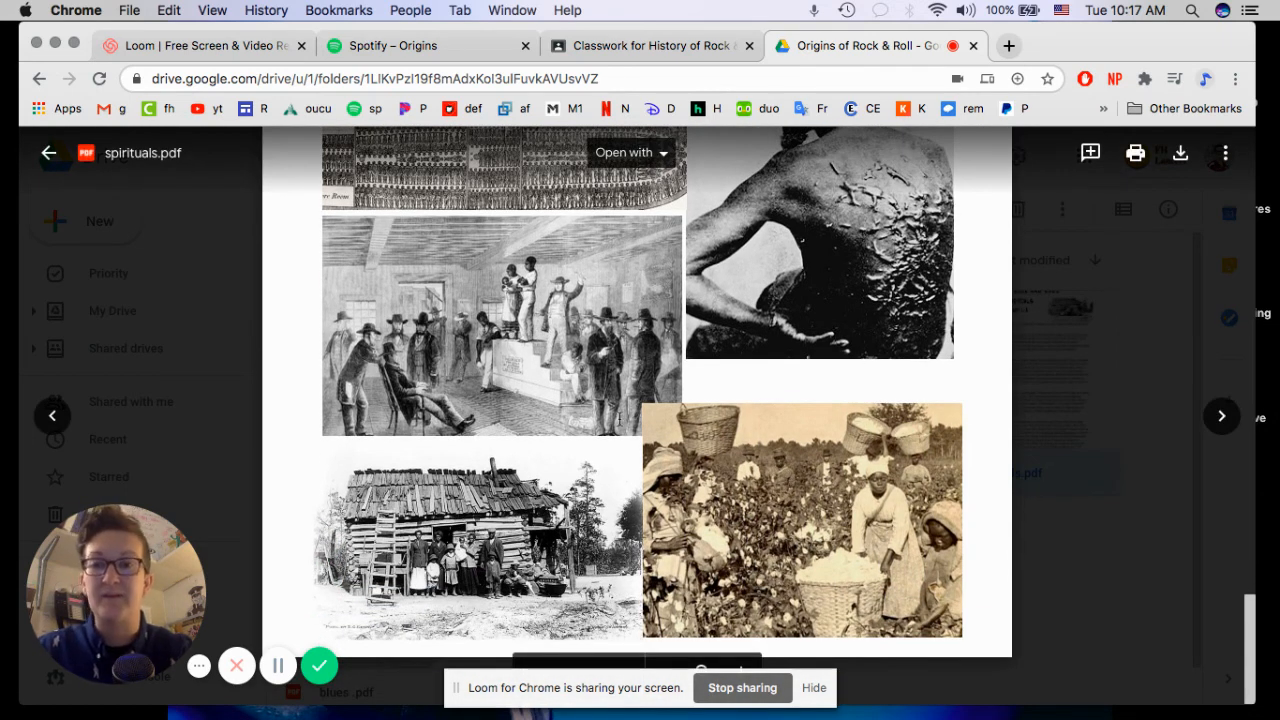
# - Scroll the handout back to its first-page Origins of Rock and Roll Spirituals Part 1-A introduction
pyautogui.scroll(-3)
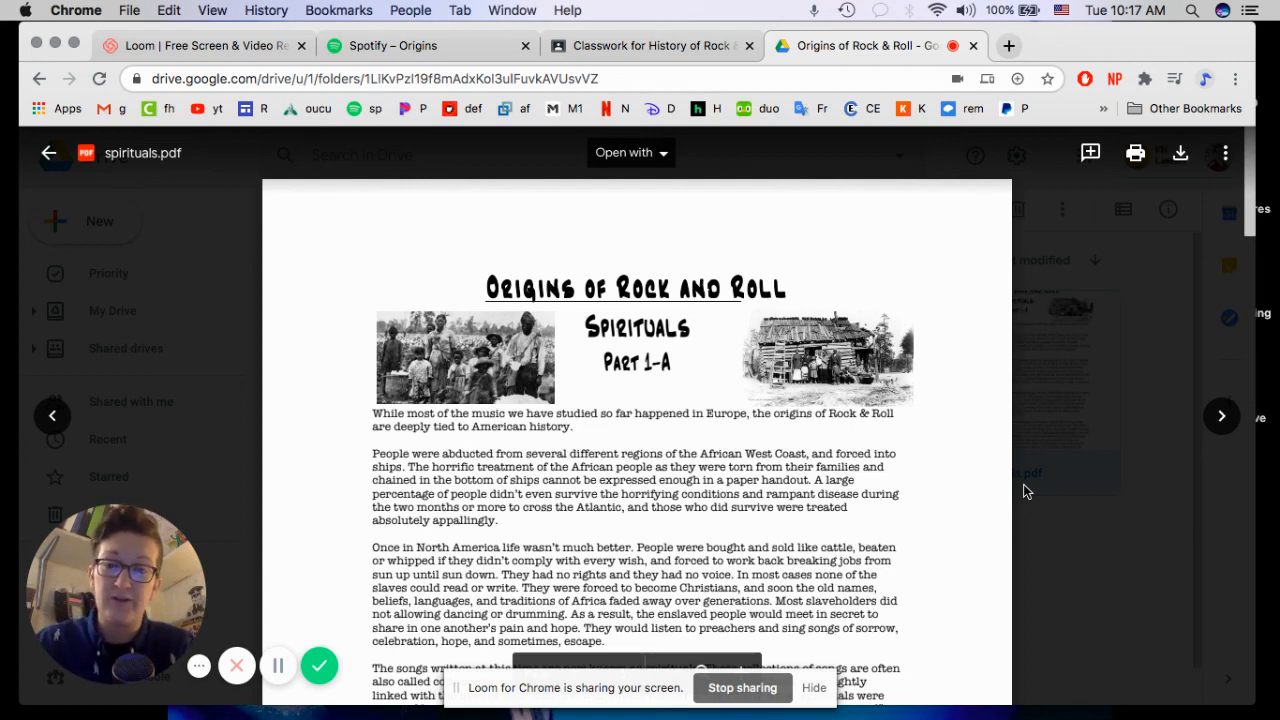
pyautogui.scroll(-3)
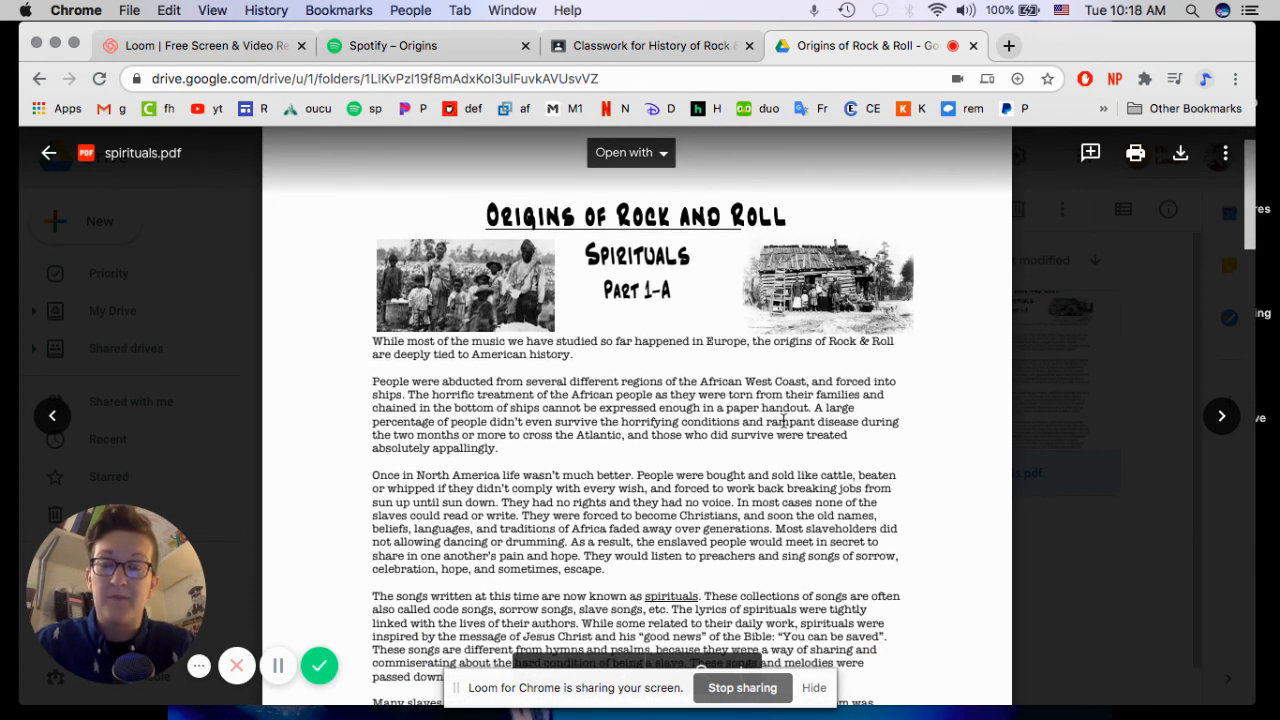